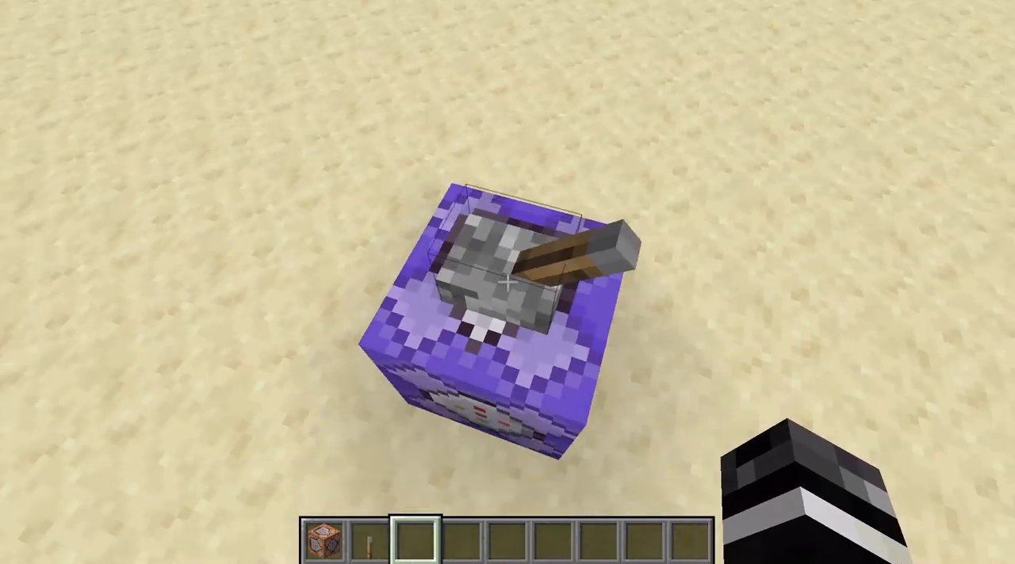
mouse_move(507, 282)
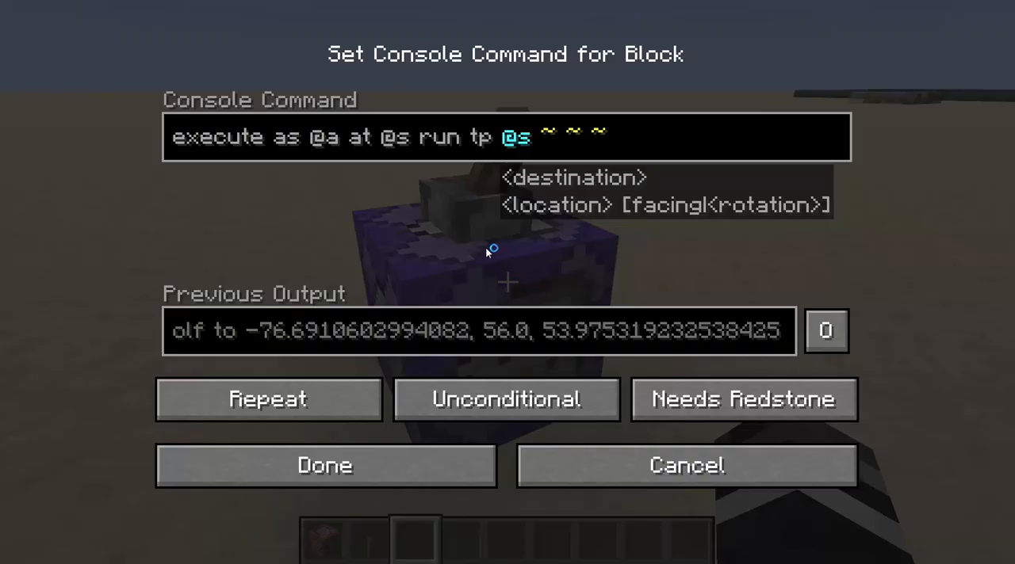
mouse_move(426, 206)
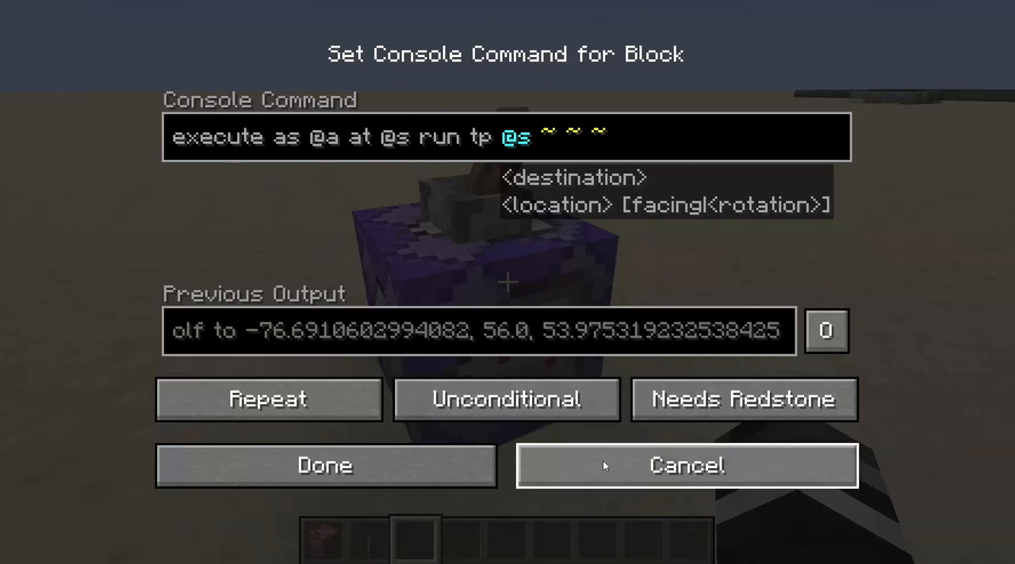
Close the command block editor and open the empty main.mcfunction from the test datapack's functions folder.
left_click(684, 465)
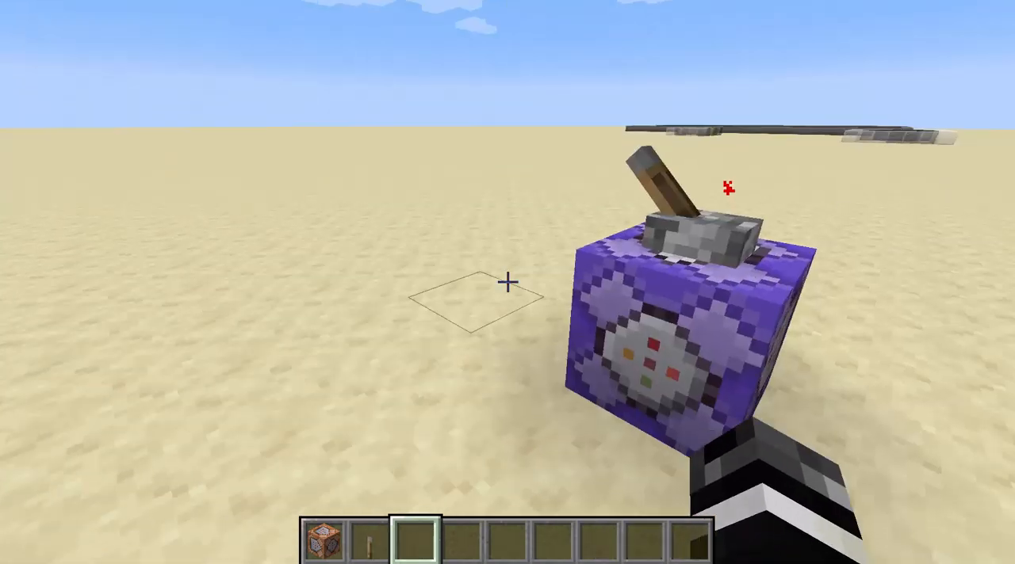
mouse_move(507, 283)
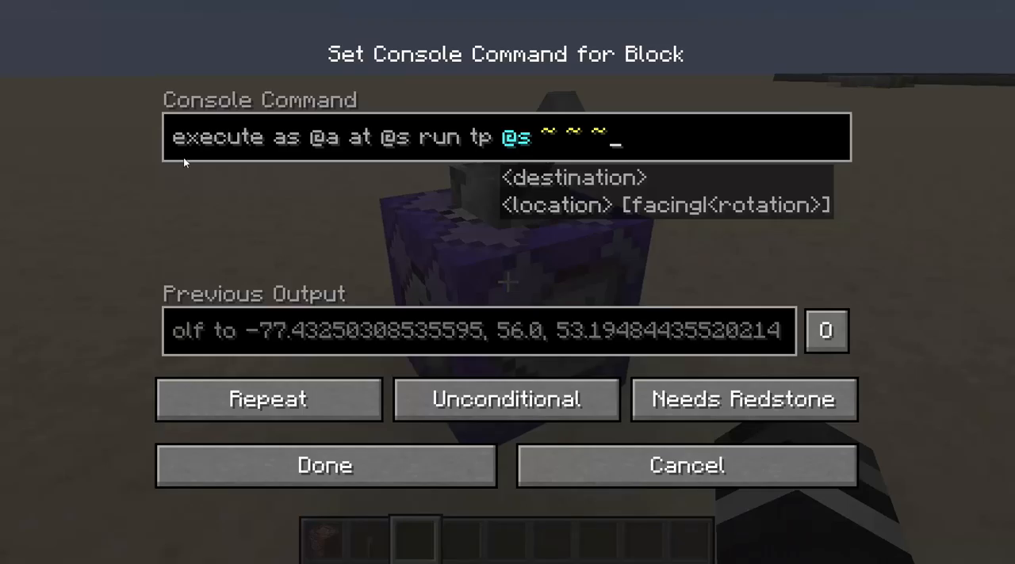
left_click(324, 465)
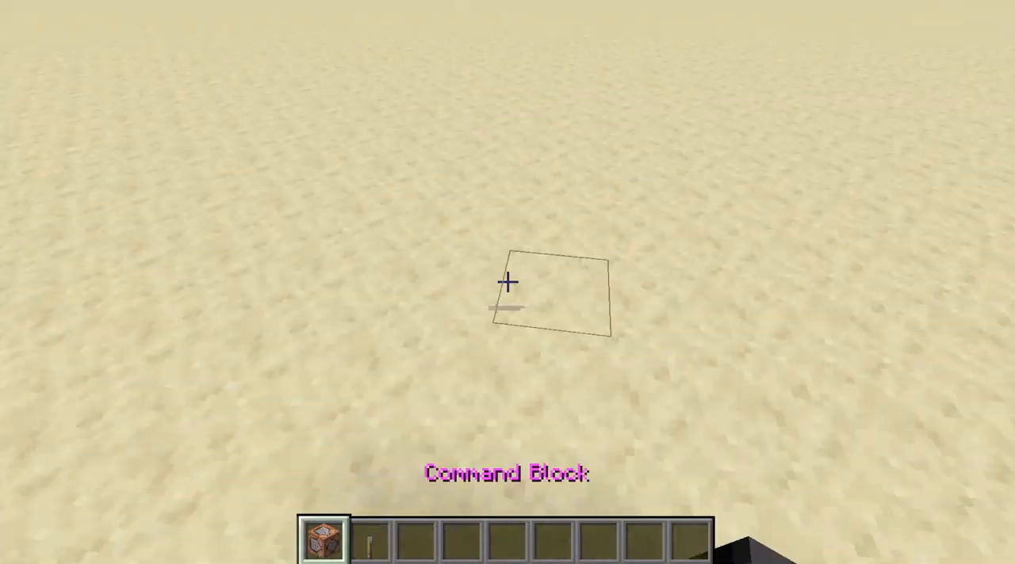
left_click(507, 283)
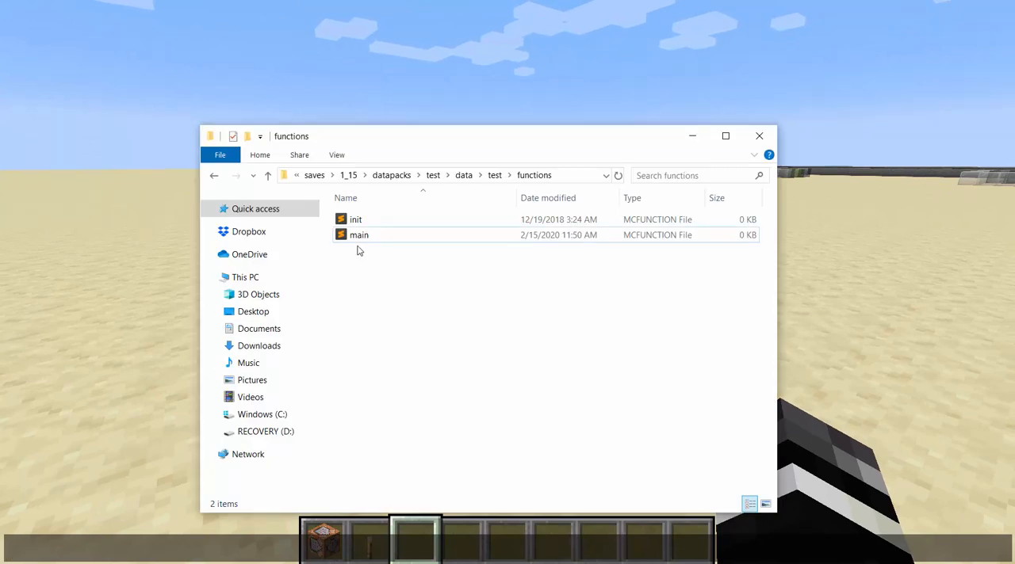
mouse_move(396, 226)
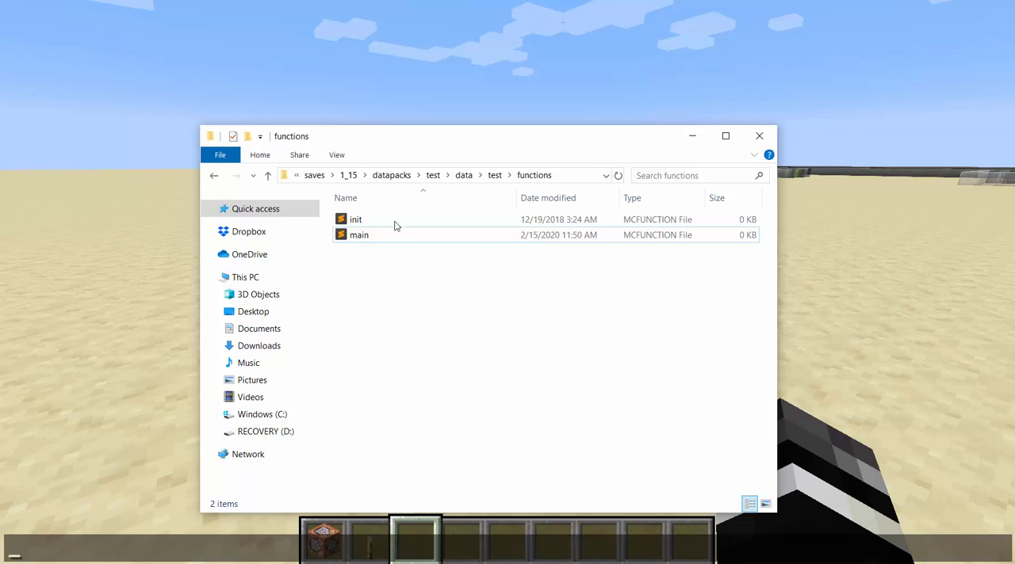
mouse_move(383, 235)
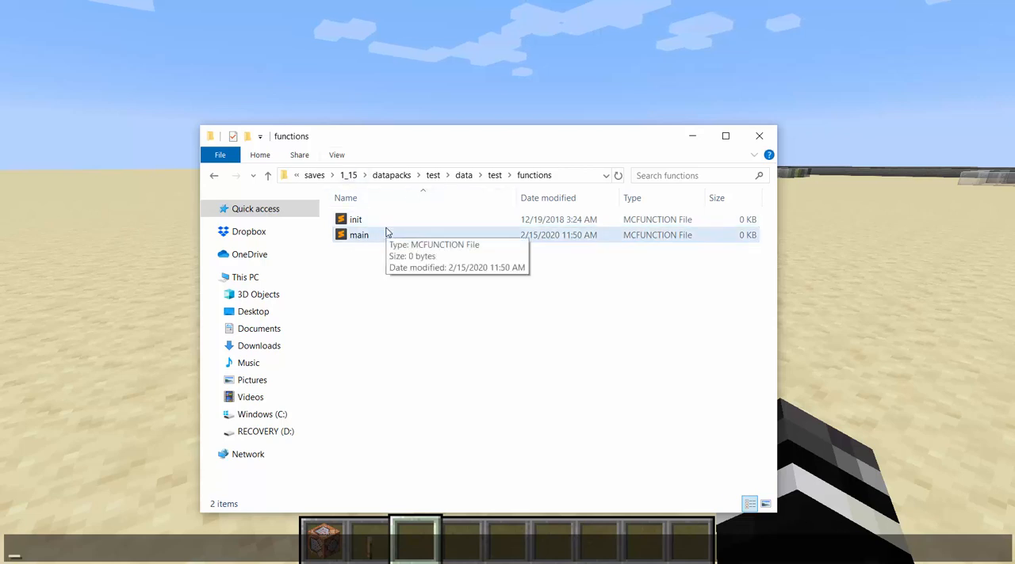
mouse_move(380, 232)
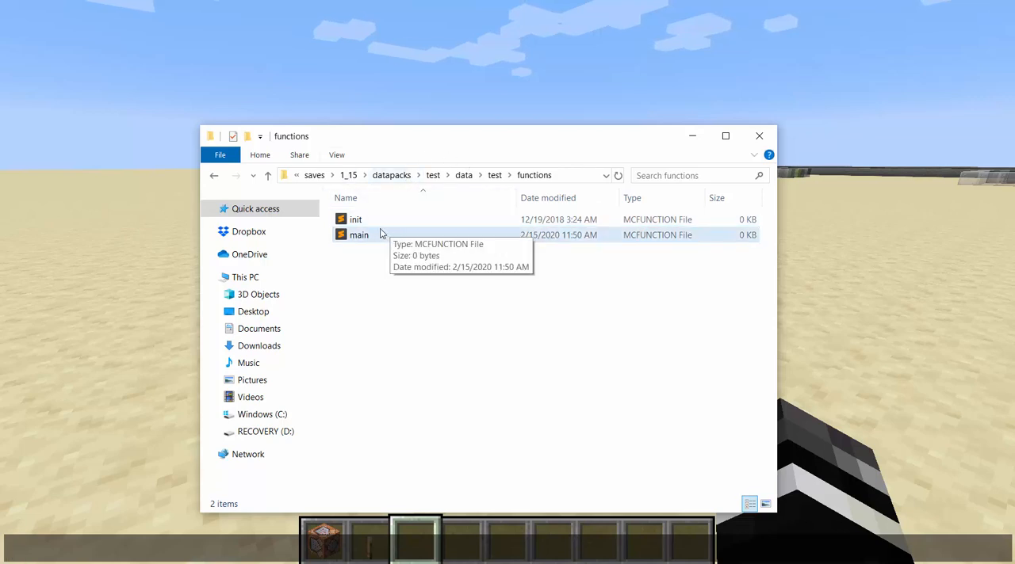
double_click(356, 235)
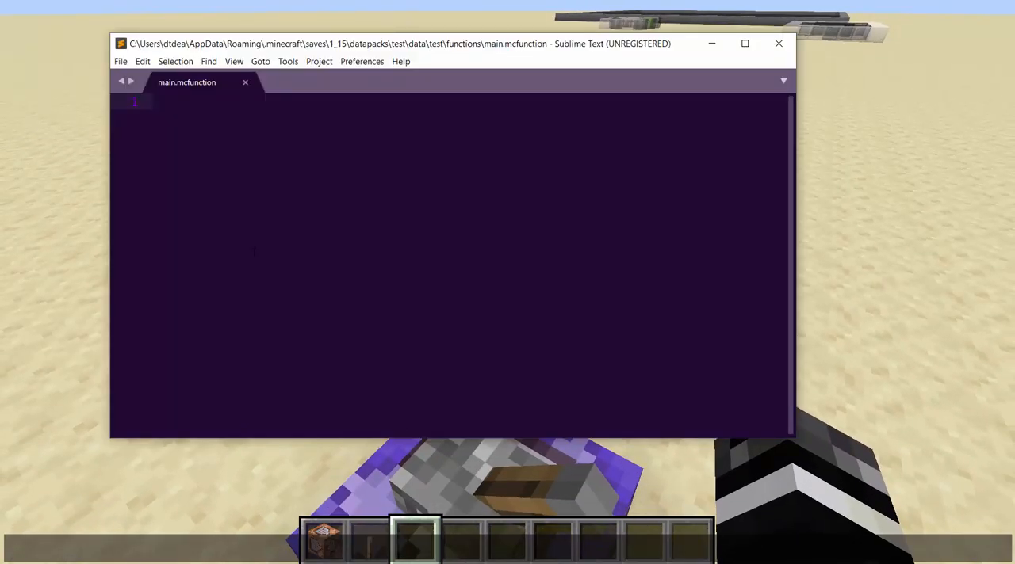
mouse_move(881, 236)
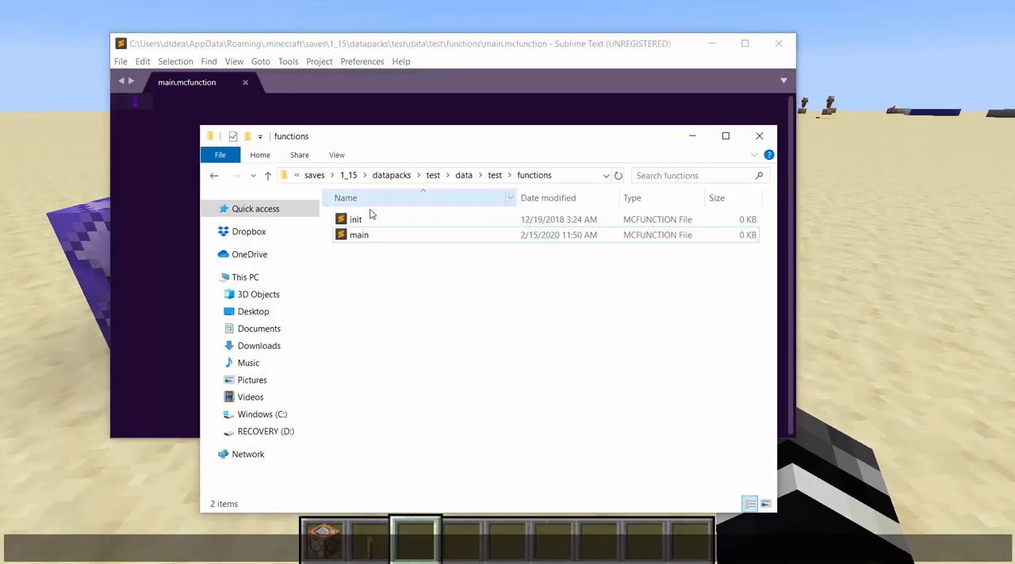
Write 'scoreboard objectives add oid dummy' into the init function file.
double_click(354, 220)
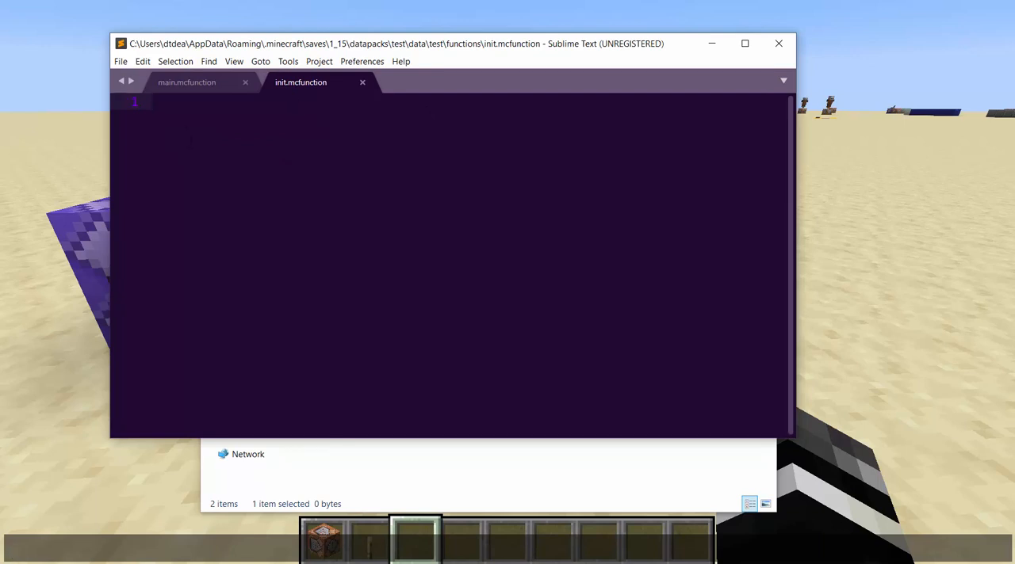
type("scoreboard")
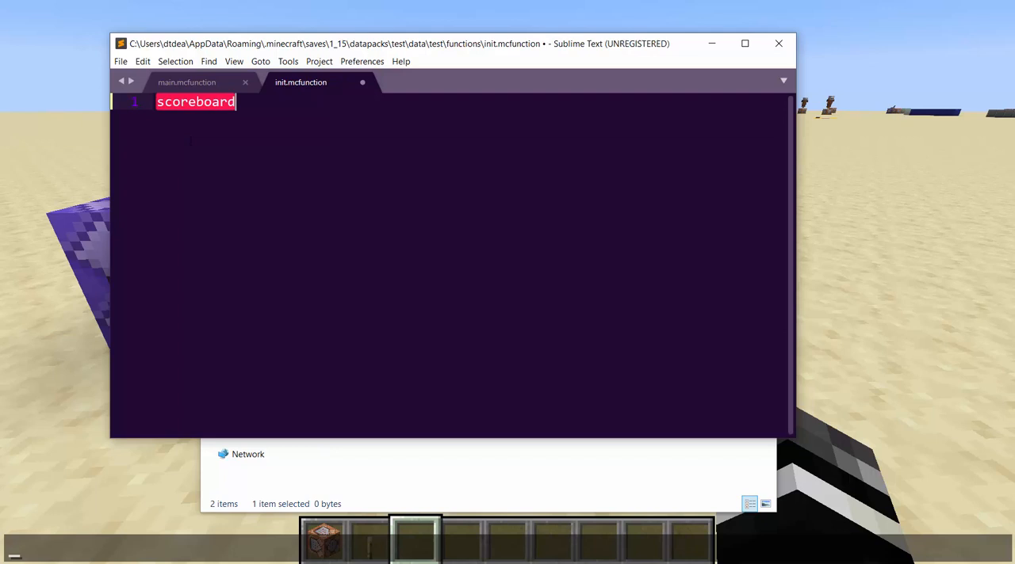
type("object")
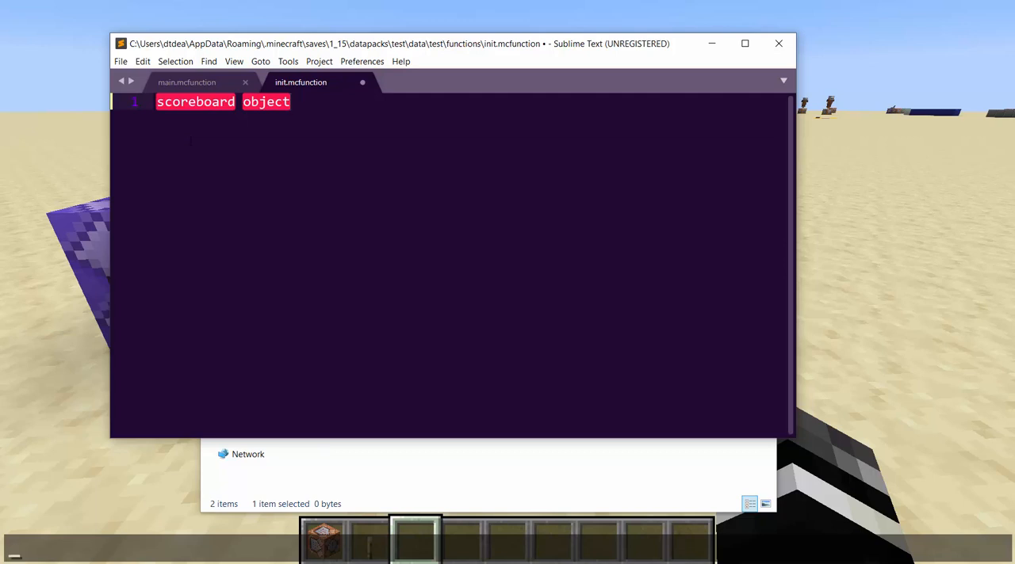
type("ives")
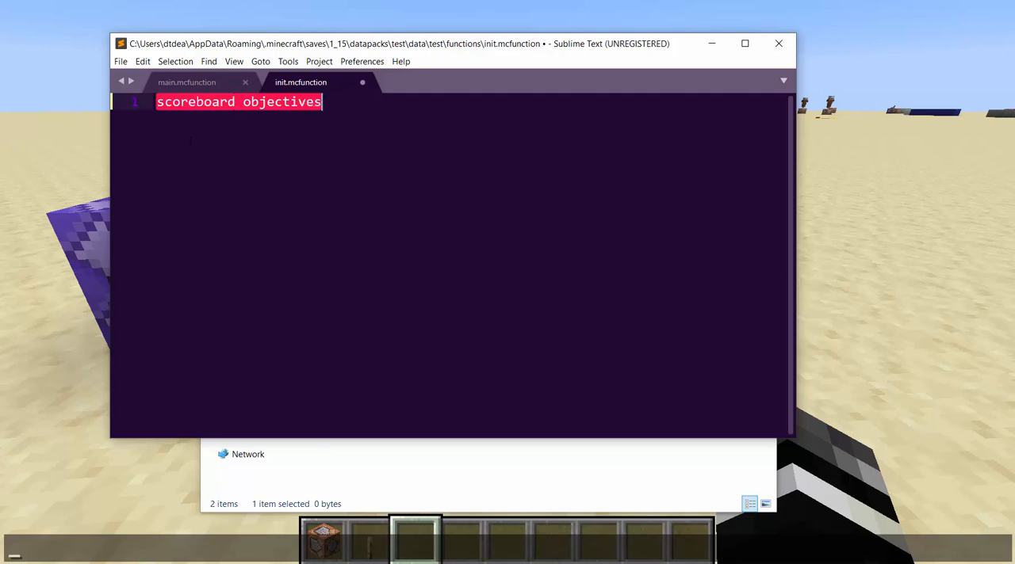
type("add")
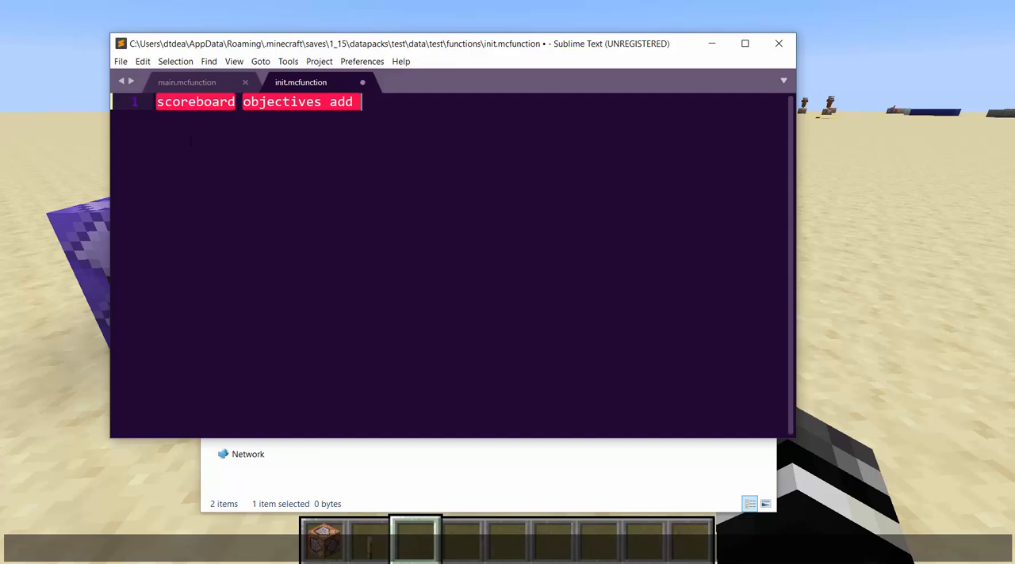
type("oid dumm")
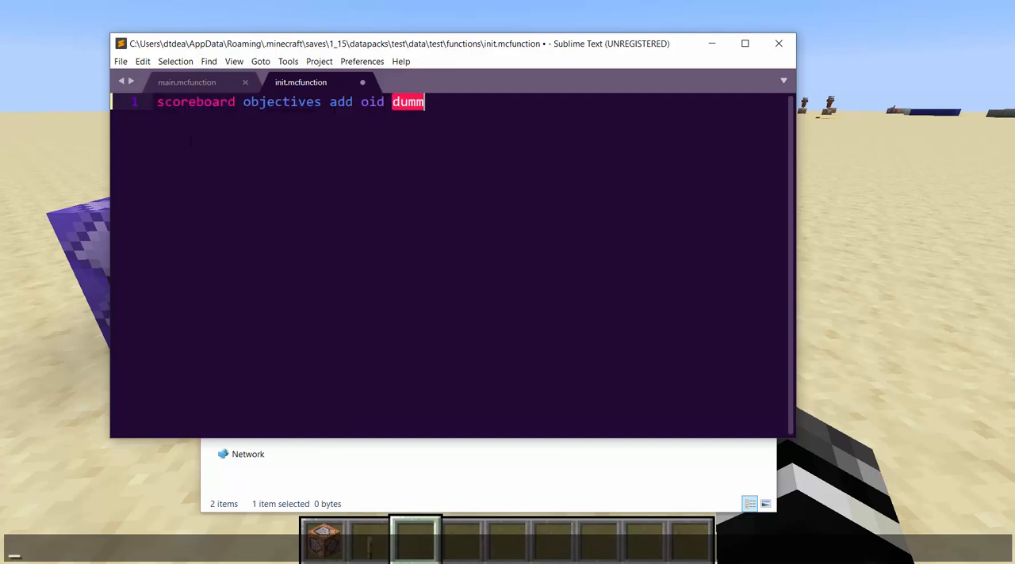
type("y")
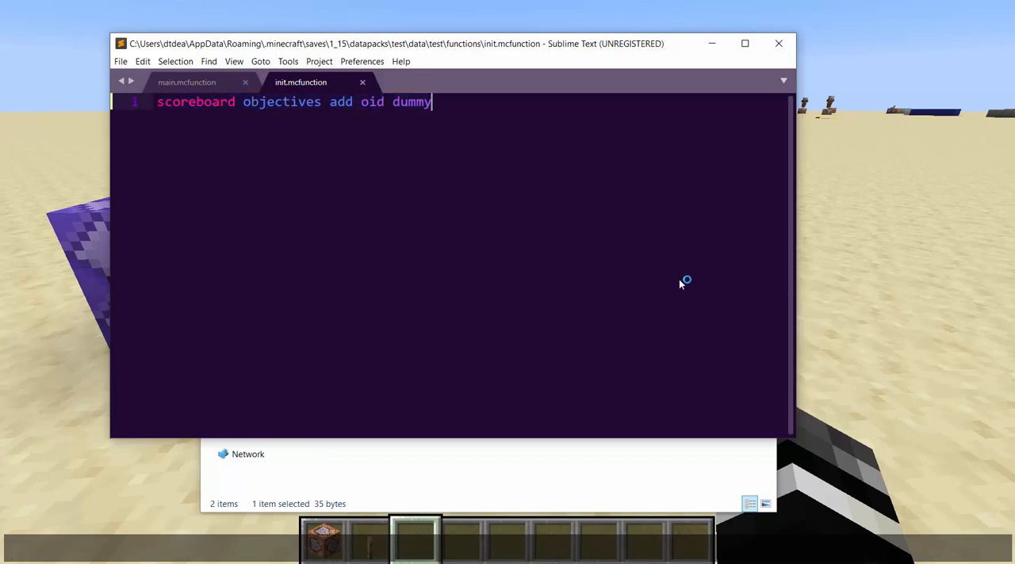
left_click(197, 82)
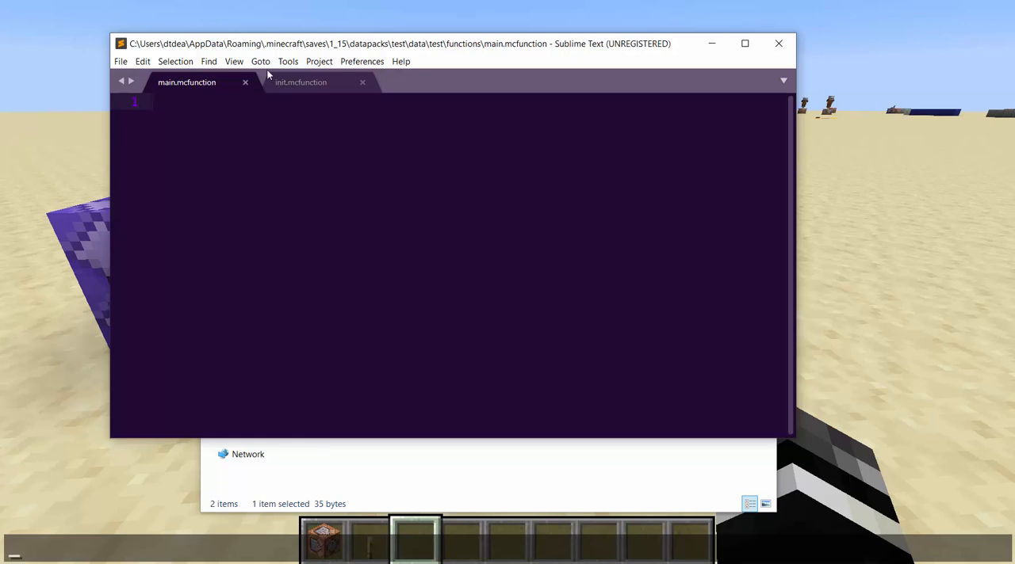
Add 'execute as @a unless score @s oid matches 0.. run function test:new_id' to main.
left_click(300, 82)
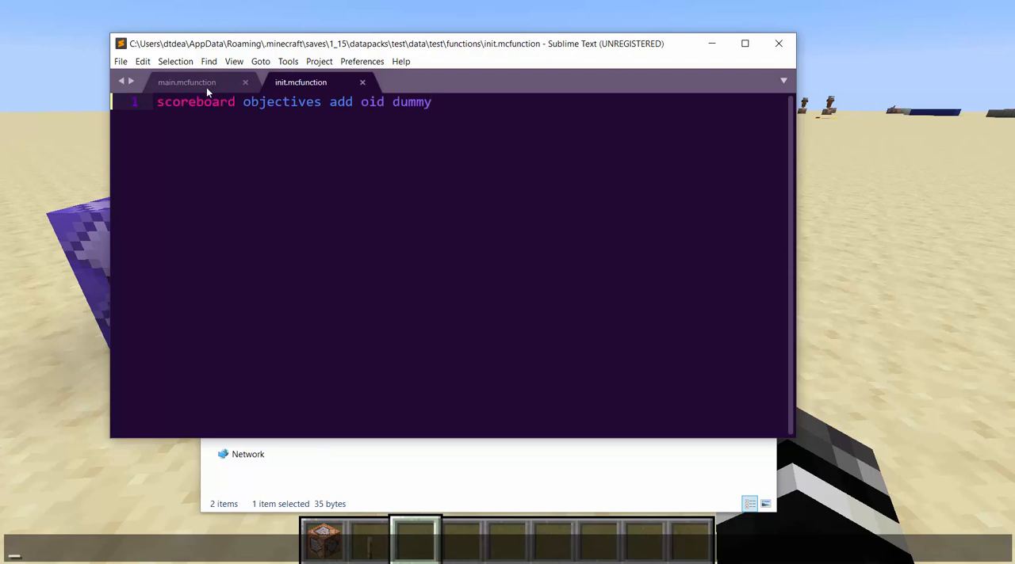
left_click(188, 82)
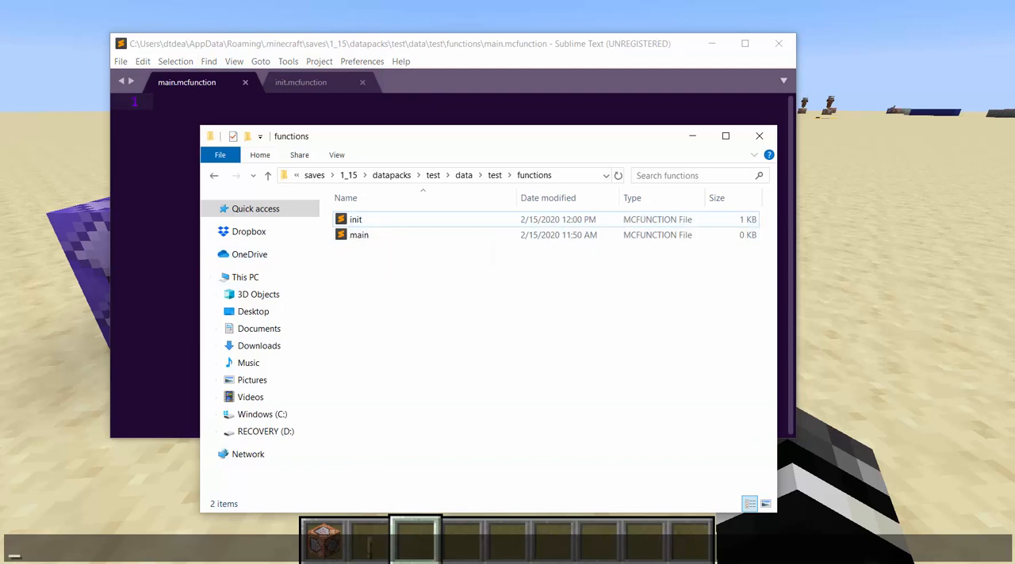
left_click(186, 82)
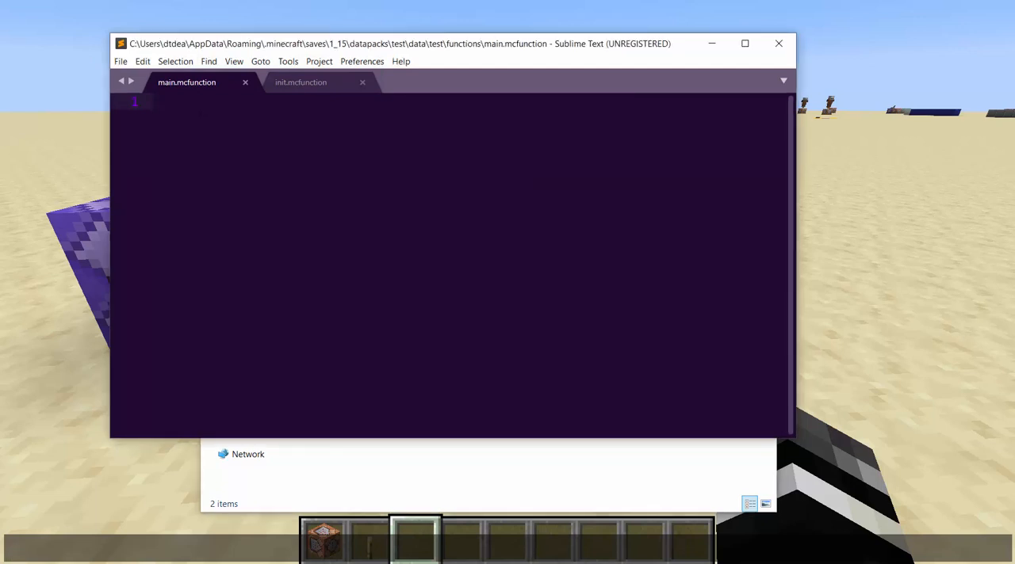
type("execute as @a")
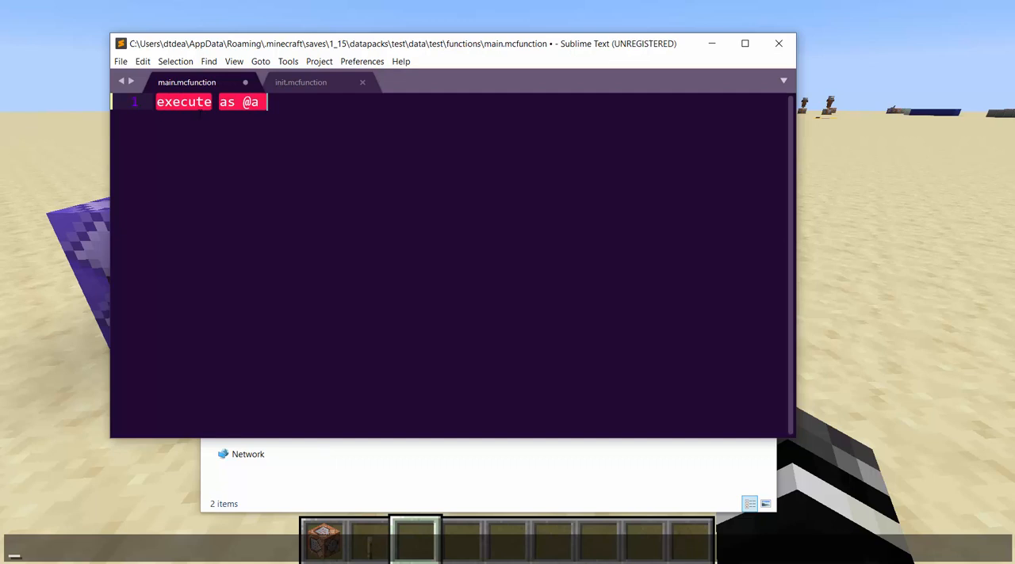
type("unless score @s oid =")
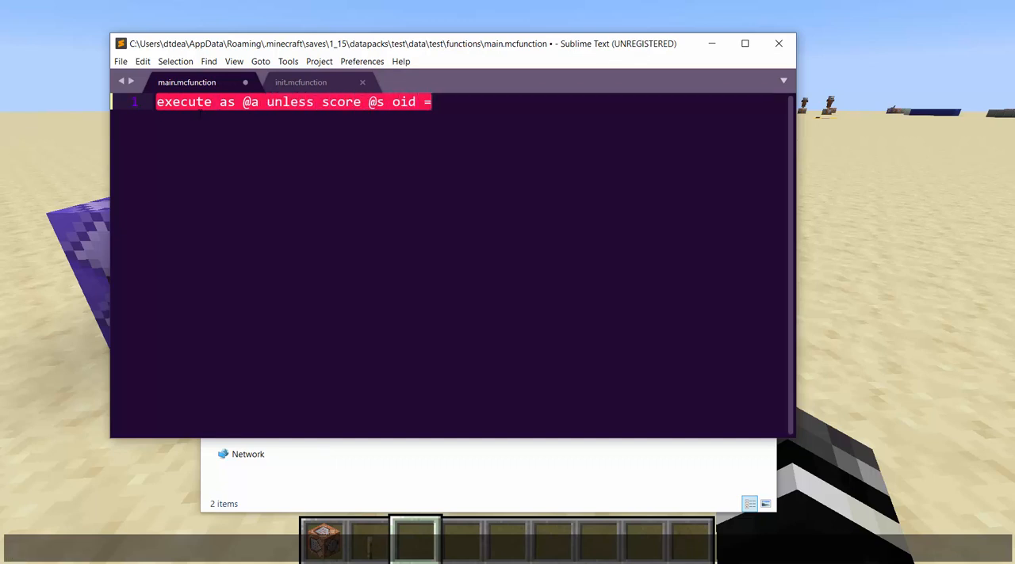
type("matches 0")
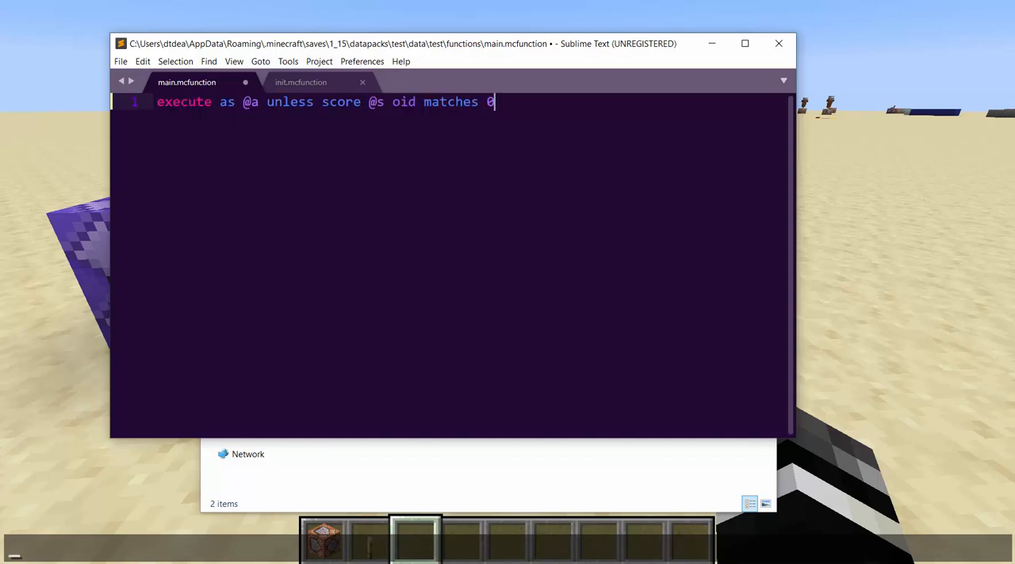
type(".. run function test:new_id")
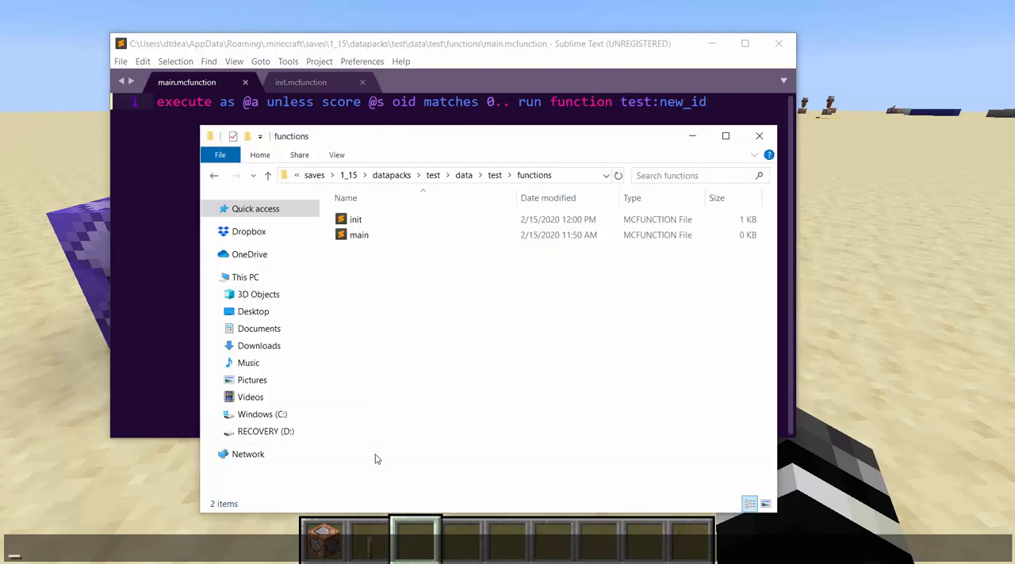
Create a headlock folder in functions containing a function file named new_id.
right_click(377, 459)
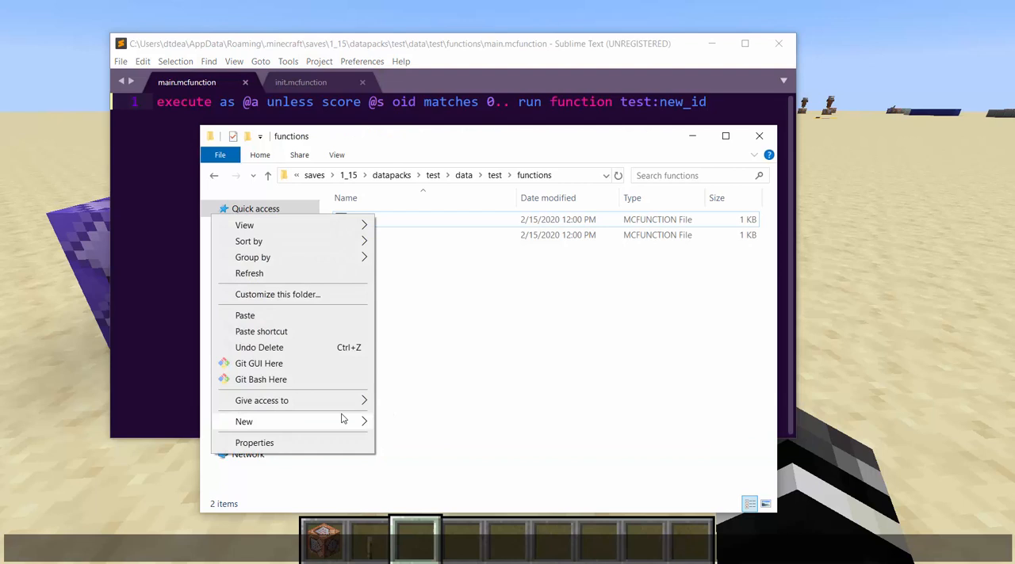
left_click(242, 422)
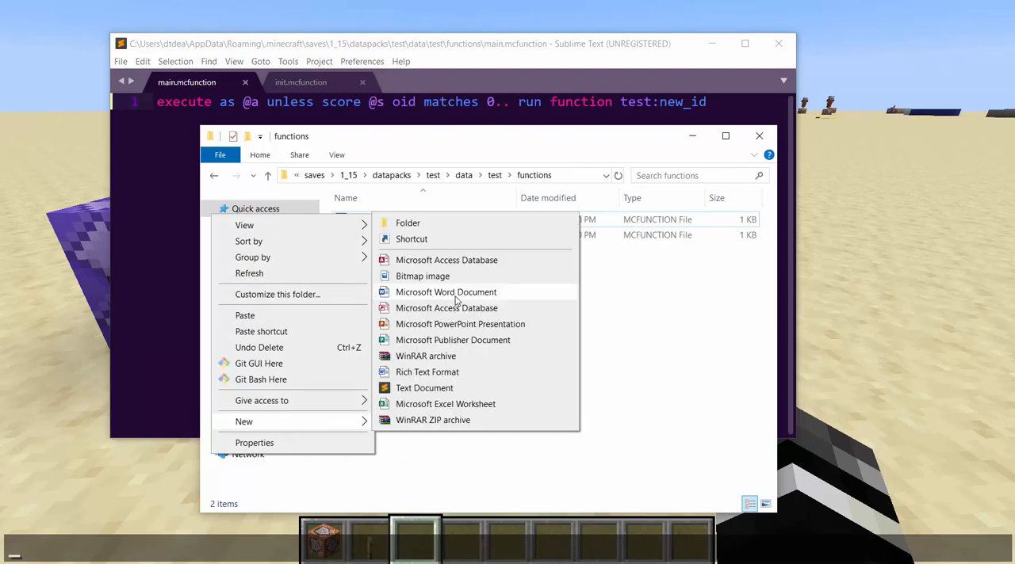
left_click(406, 223)
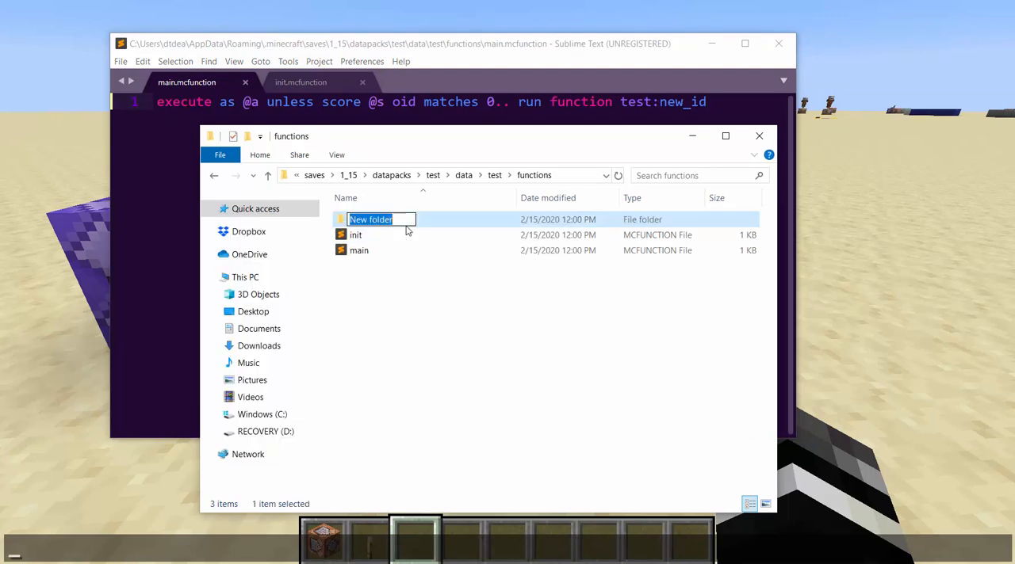
type("headlock")
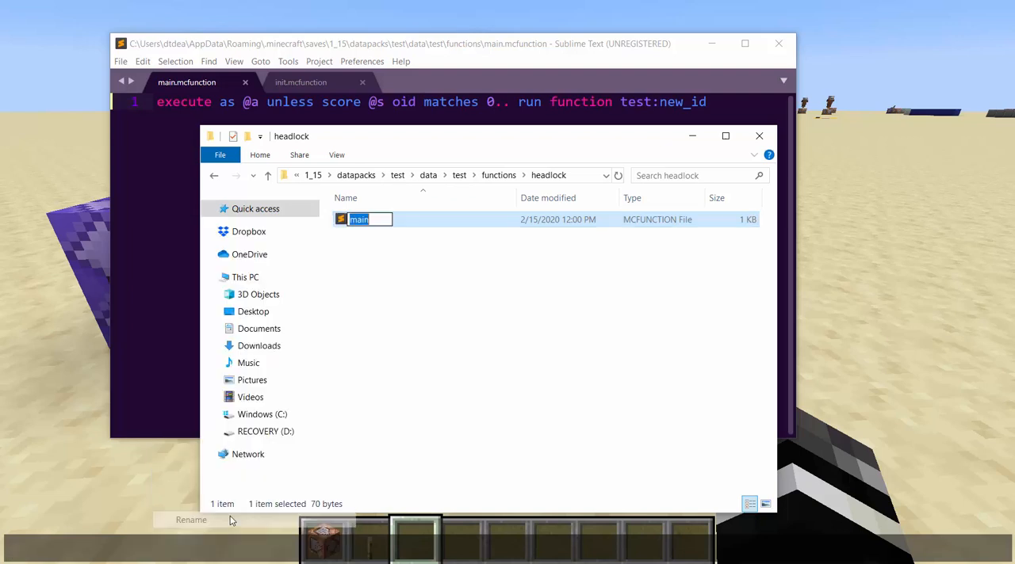
type("new_id")
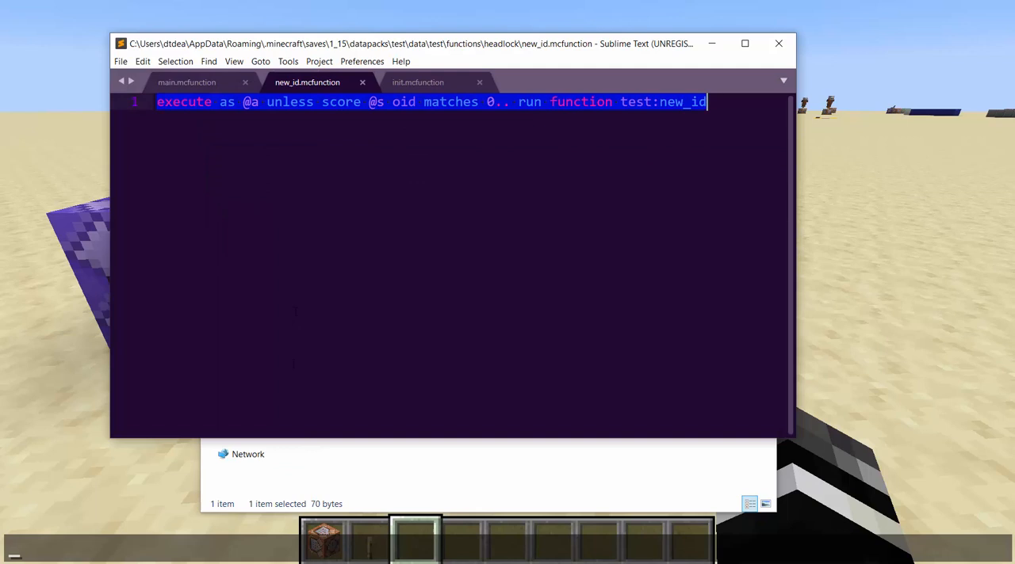
Make new_id add 1 to the system oid counter and copy it into @s oid.
key("Ctrl+A")
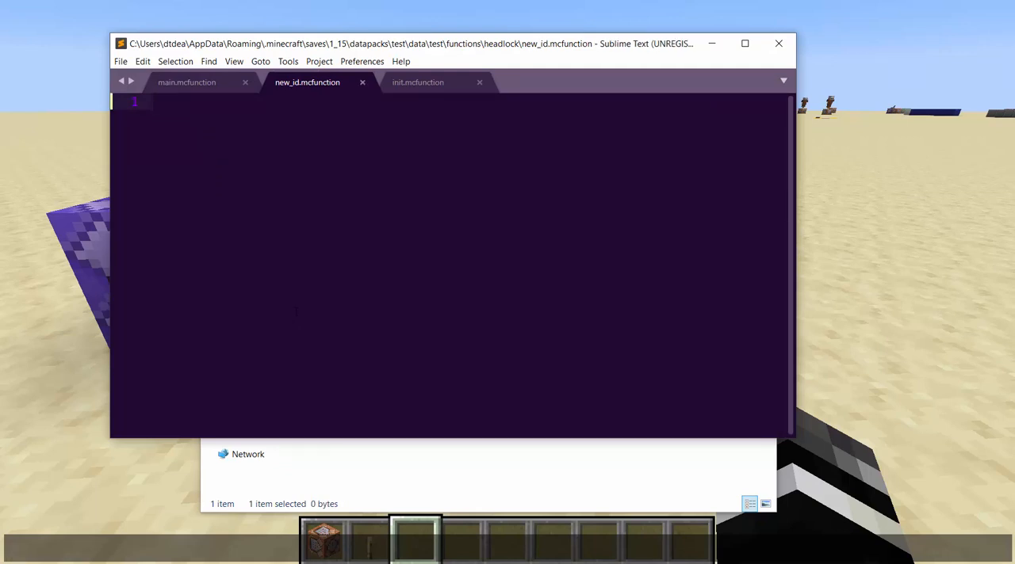
type("scoreboard players add system")
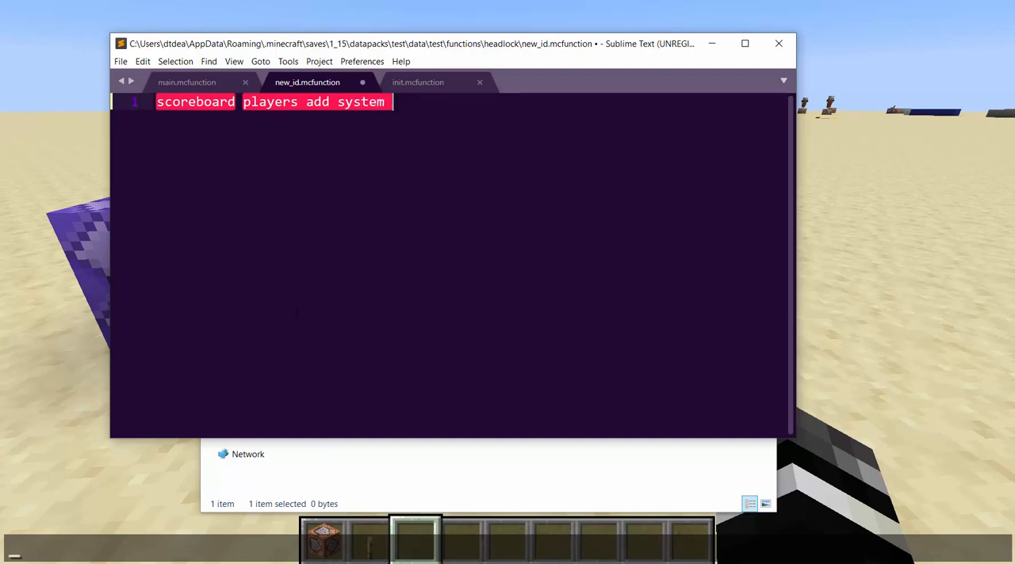
type("oid 1")
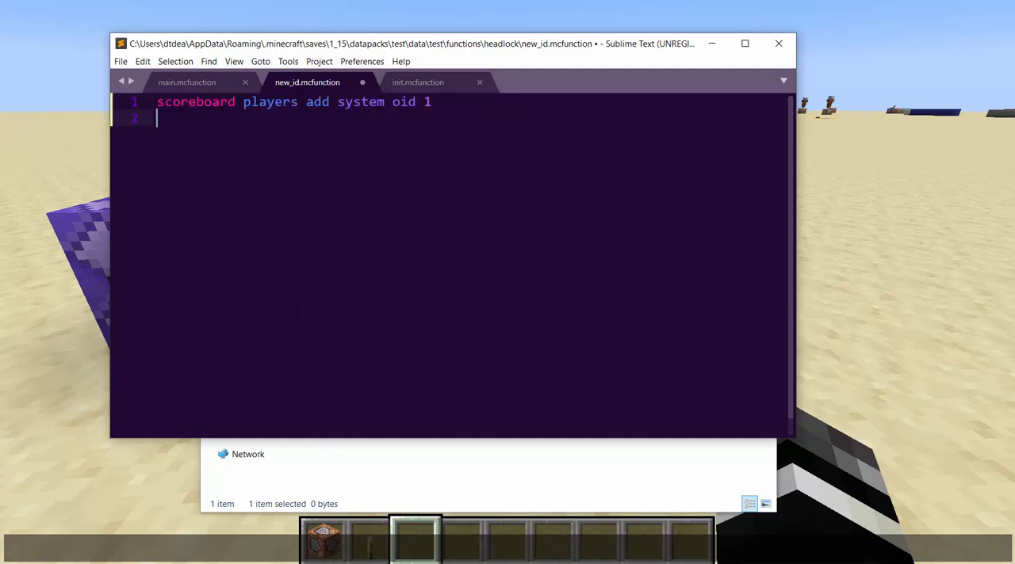
type("scoreboard player")
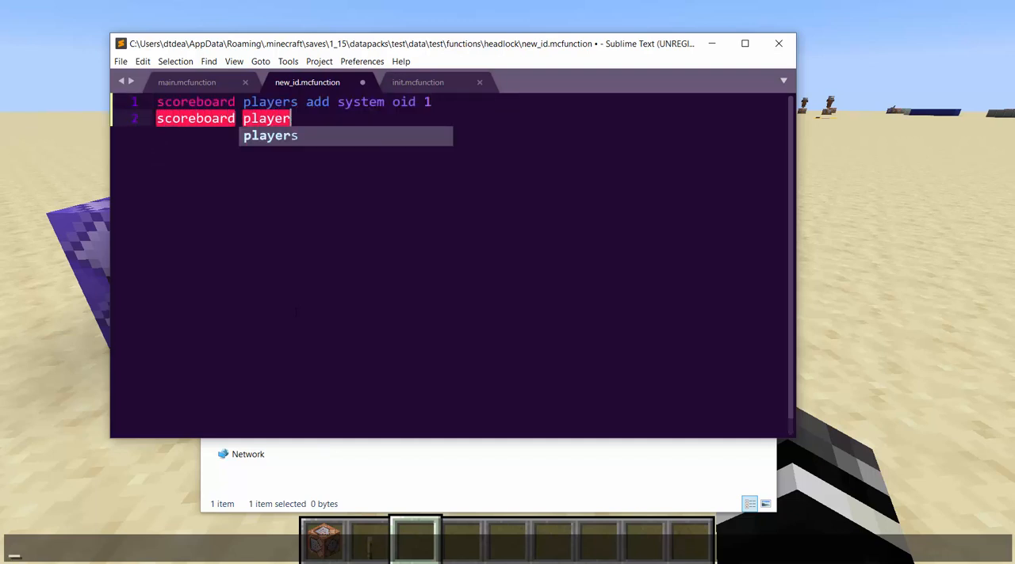
type("s ope")
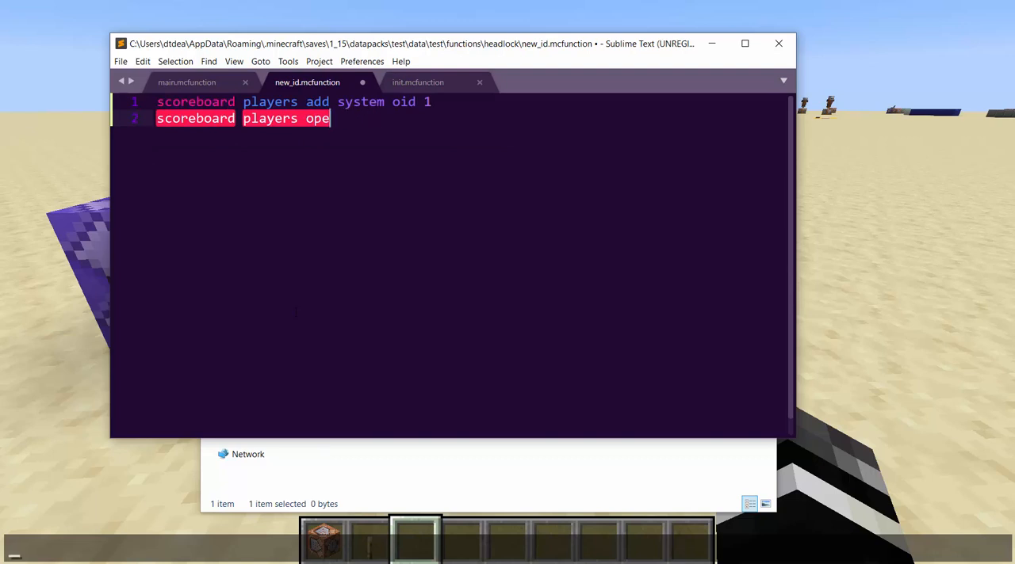
type("ration @s oid =")
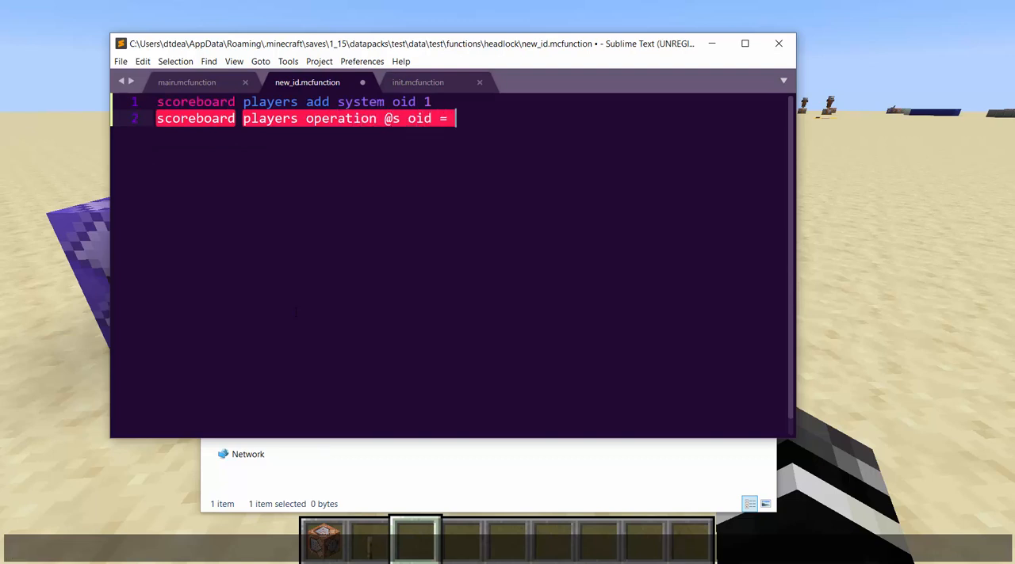
type("system oid")
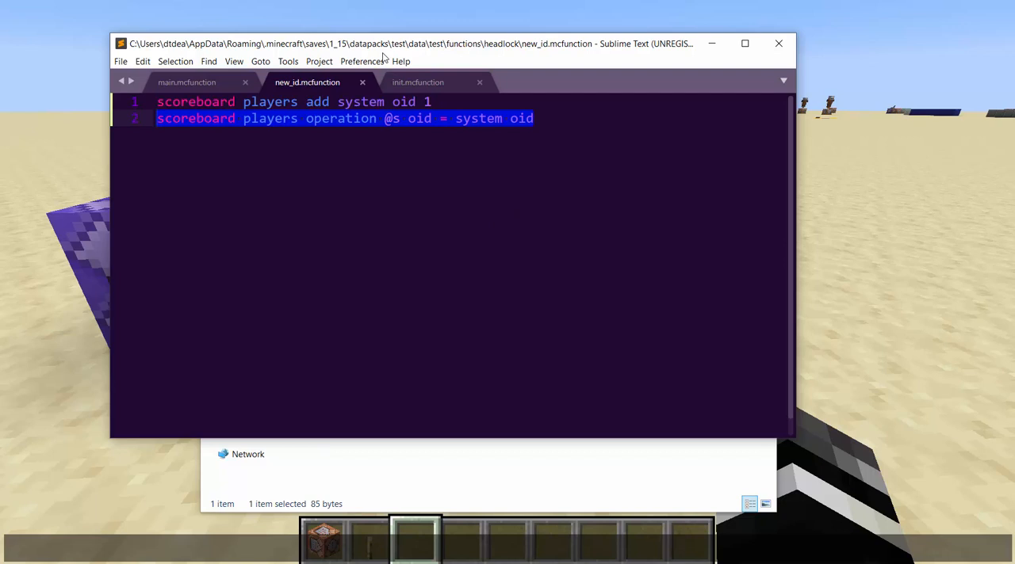
left_click(428, 102)
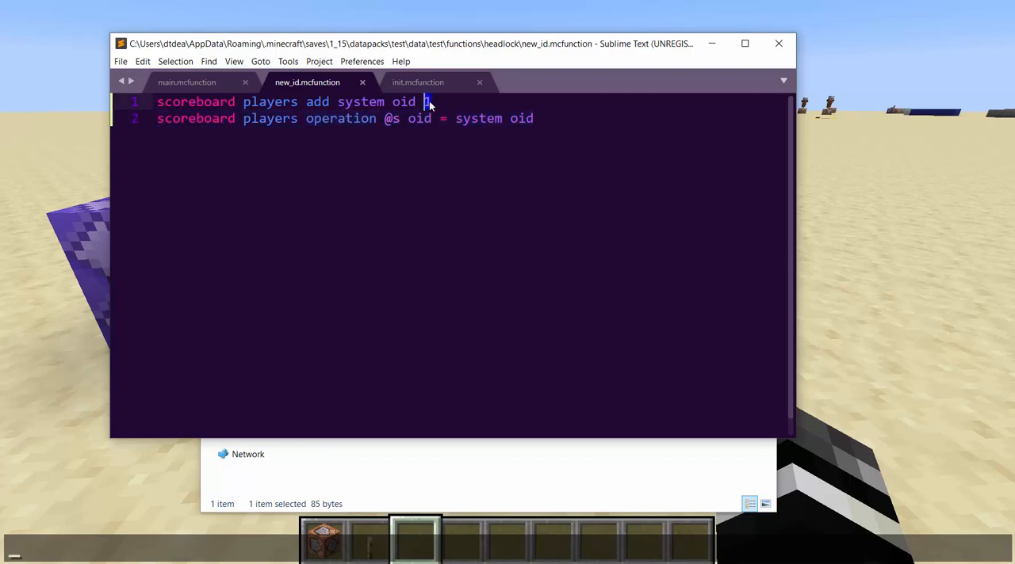
left_click(188, 82)
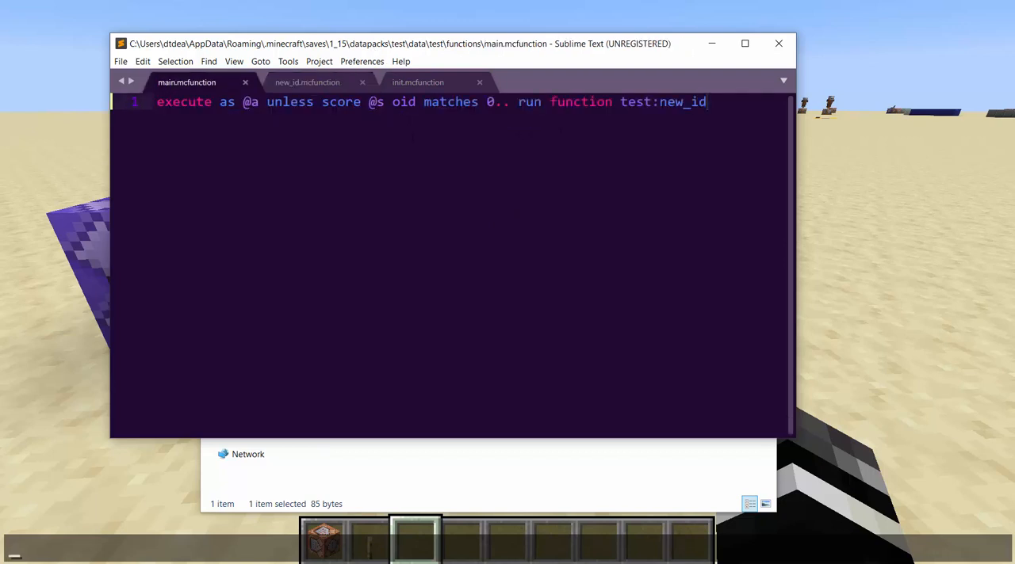
key("enter")
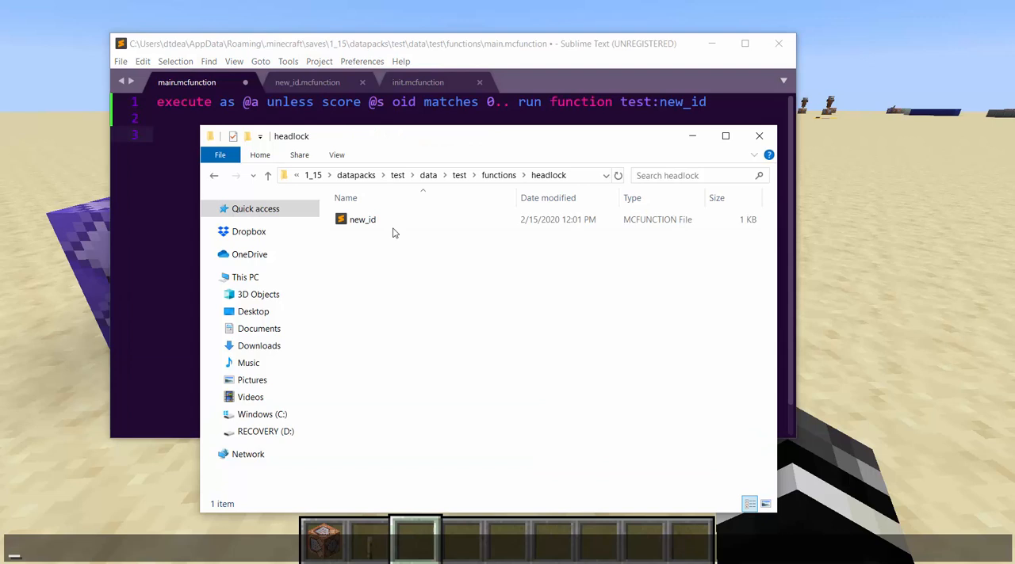
Rename the two new_id copies in headlock to lock and unlock.
right_click(376, 219)
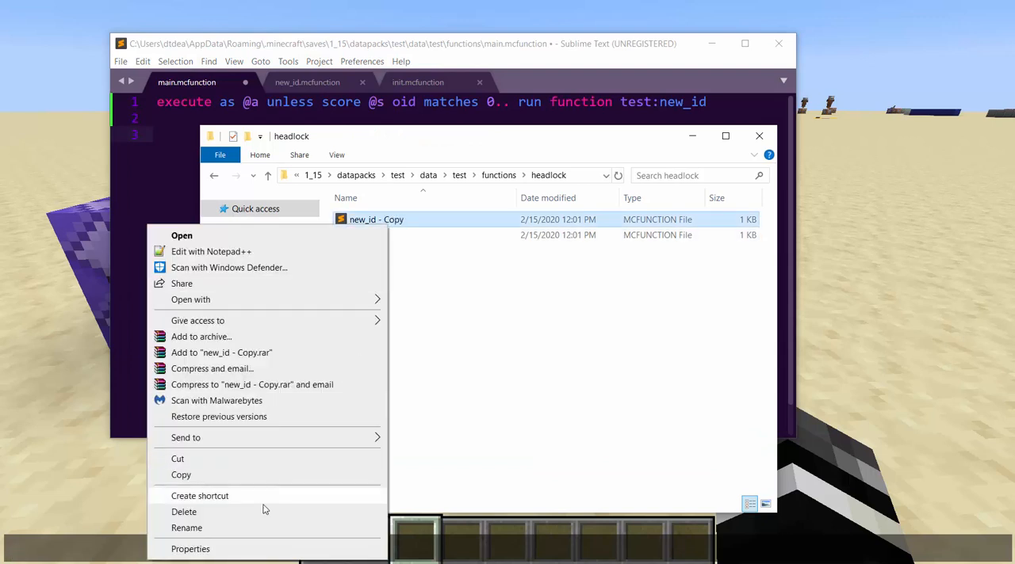
mouse_move(256, 542)
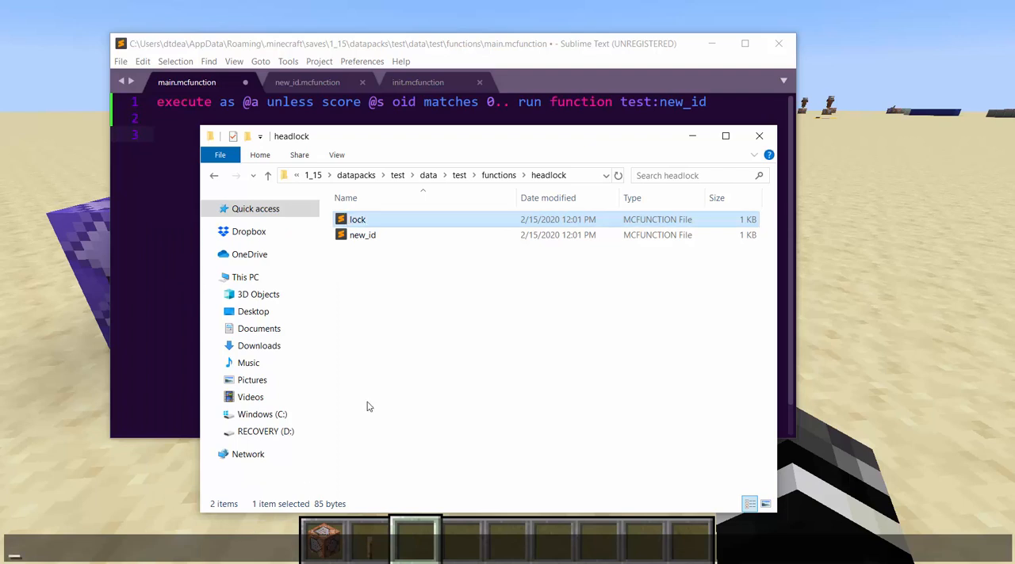
right_click(374, 234)
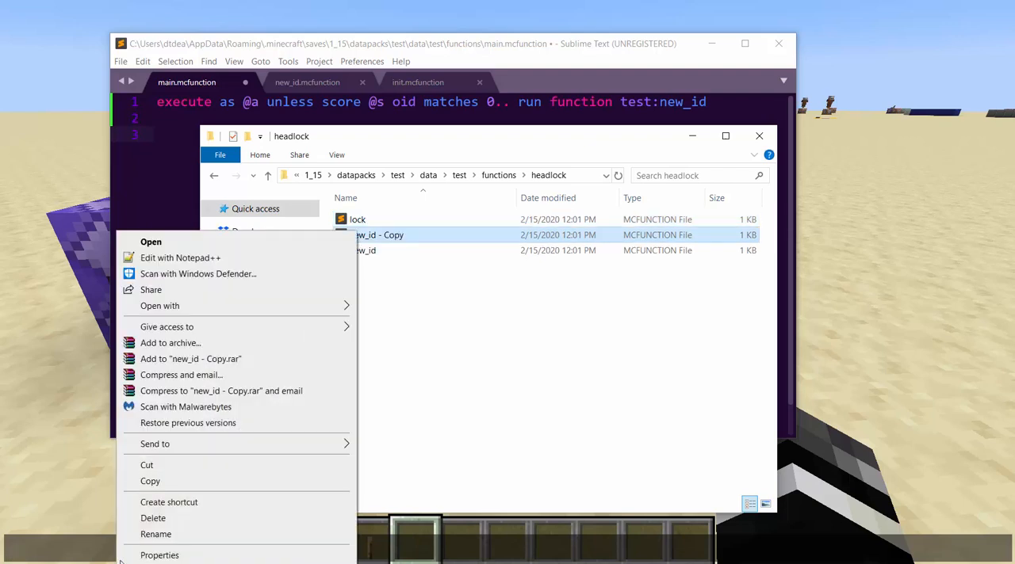
left_click(155, 534)
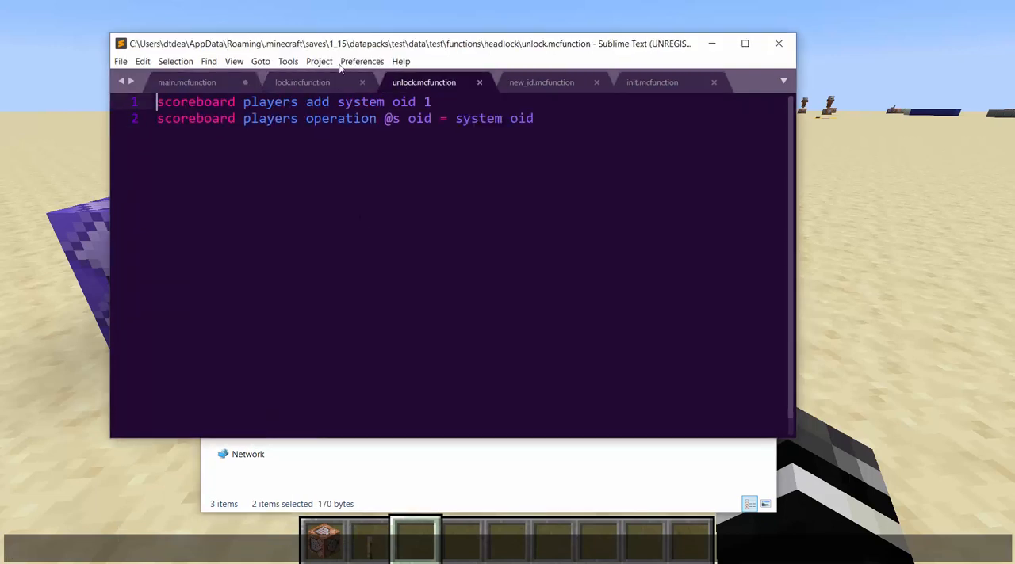
Clear lock and unlock, then write summon area_effect_cloud ~ ~ ~ {Tags:["headlock","new"]} in lock.
left_click(189, 82)
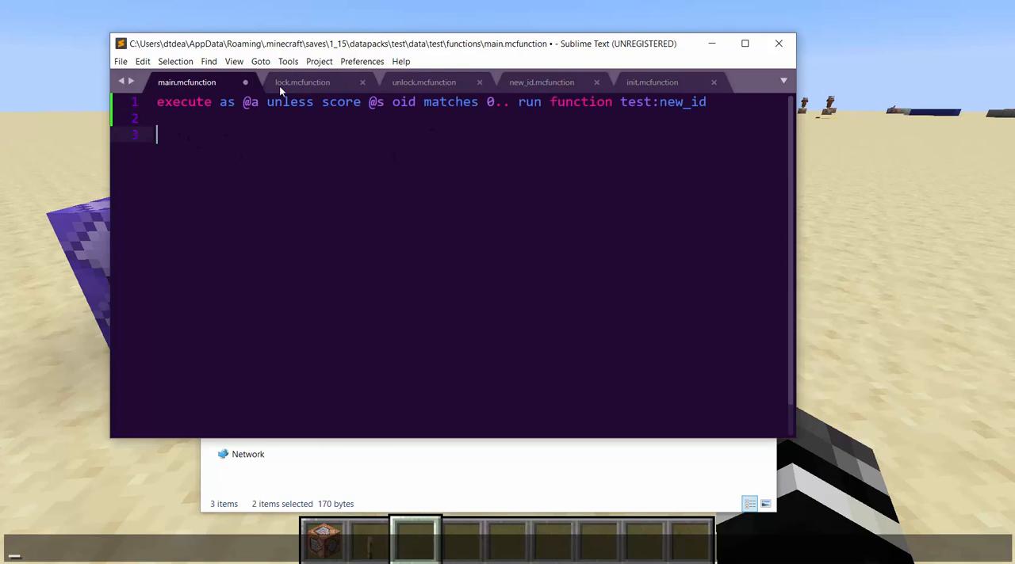
left_click(302, 81)
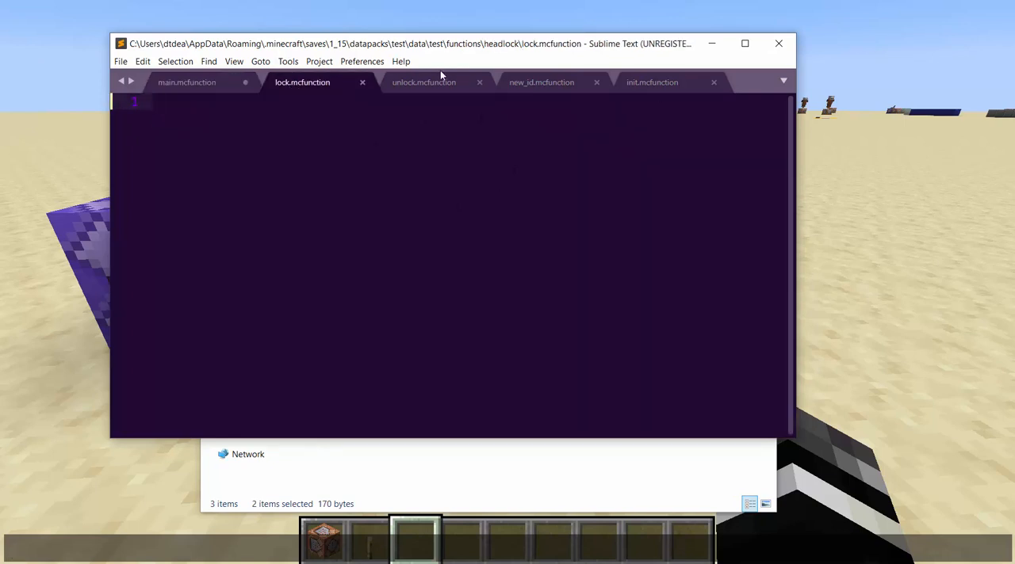
left_click(423, 81)
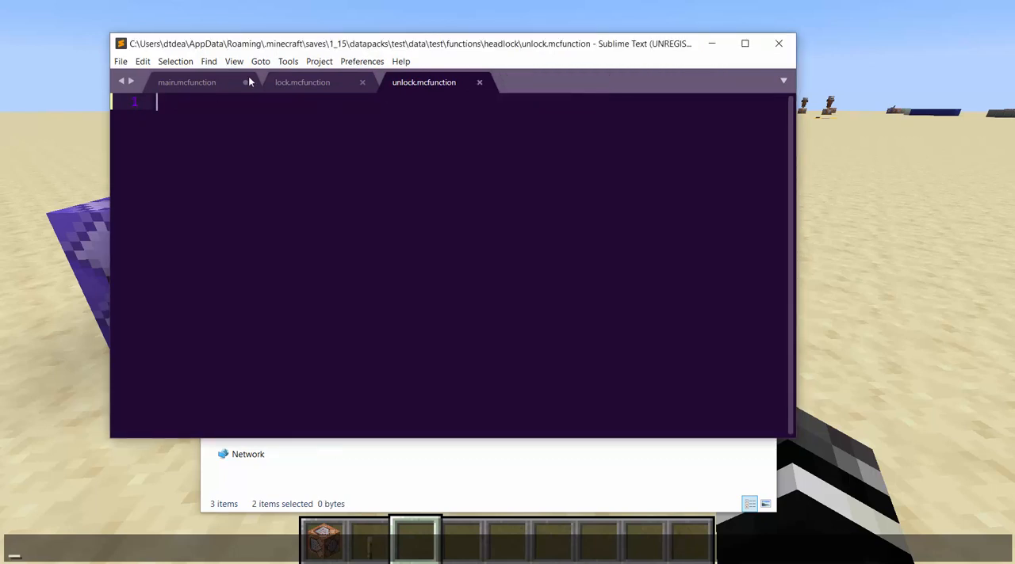
left_click(303, 81)
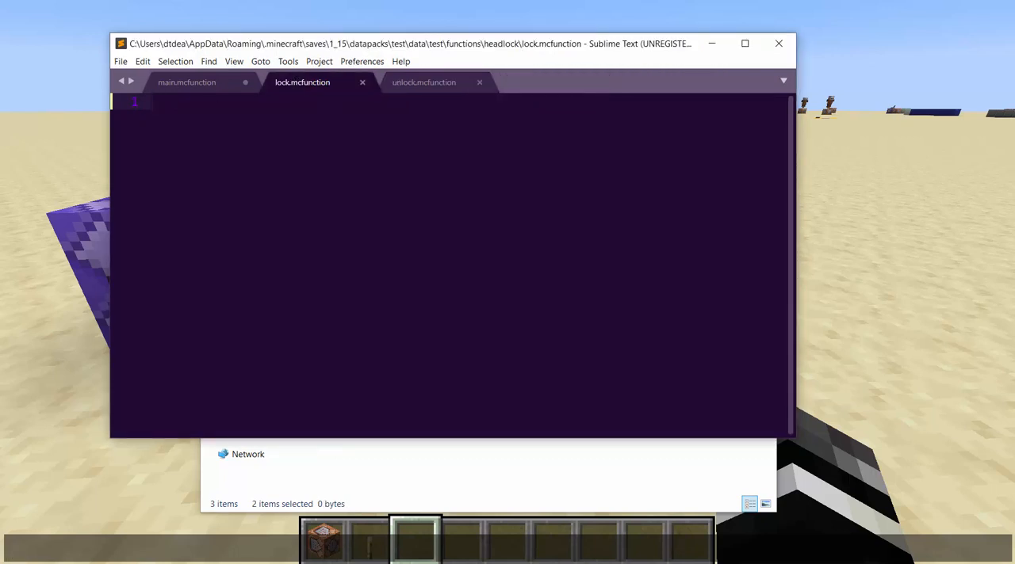
type("summon")
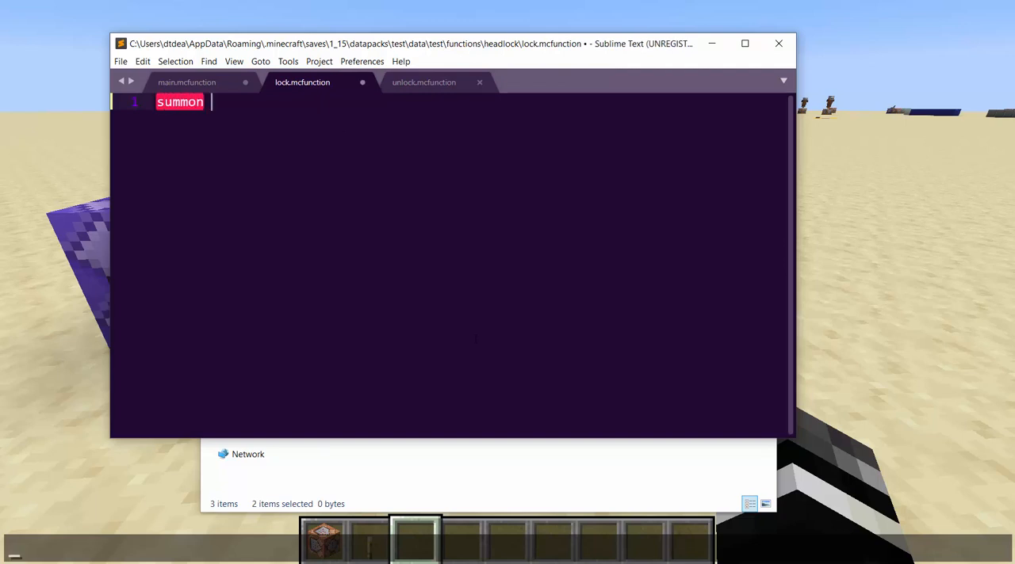
type("area_effect")
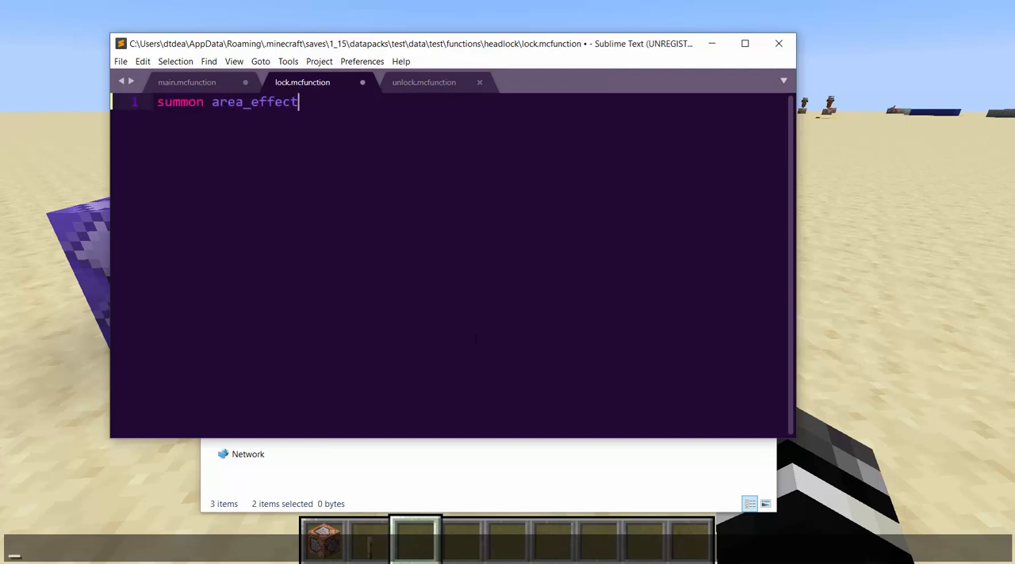
type("_cloud ~ ~ ~ {Tags:[\"hr")
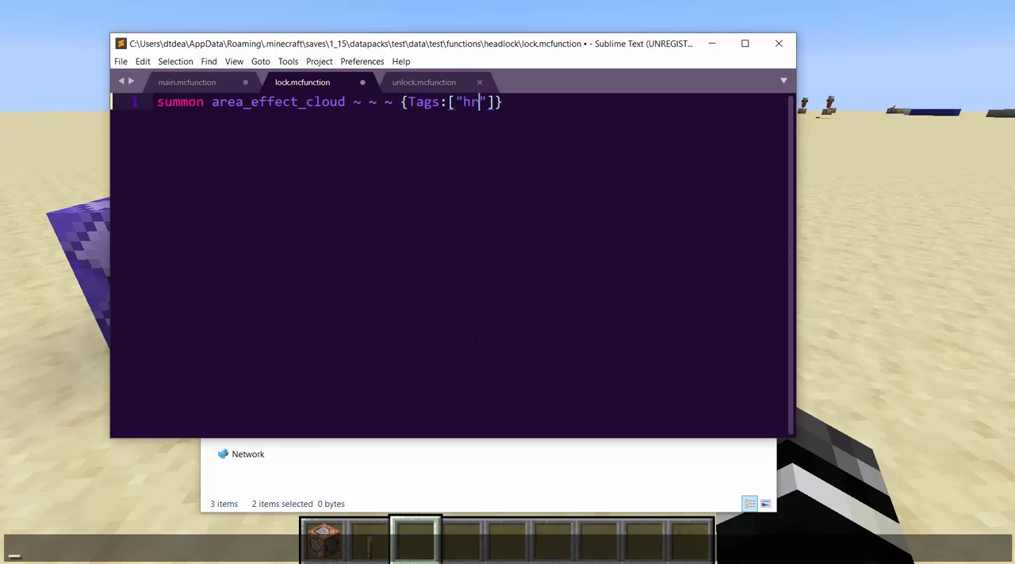
type("eadlock")
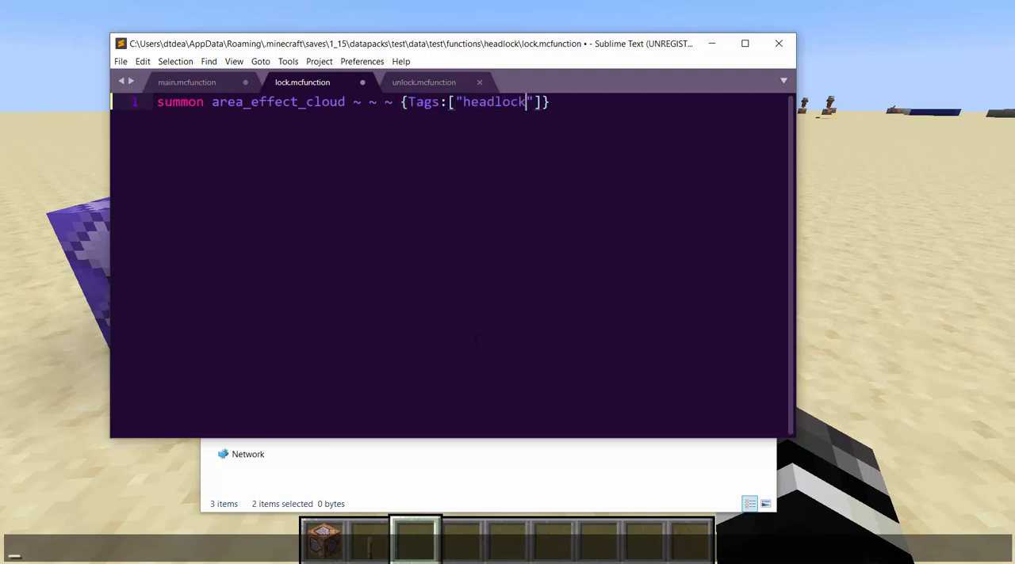
type(",\"ne\"")
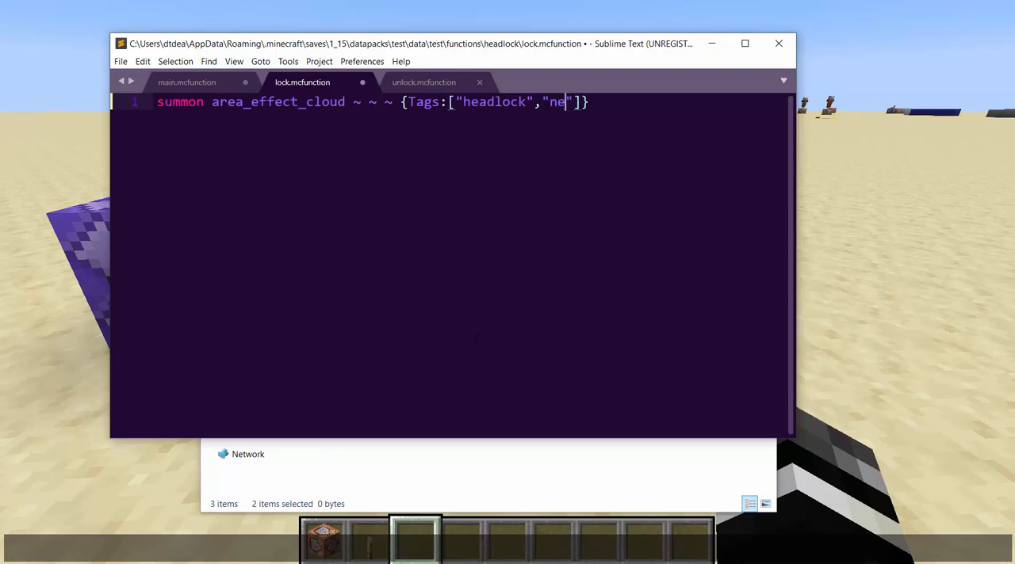
type("w")
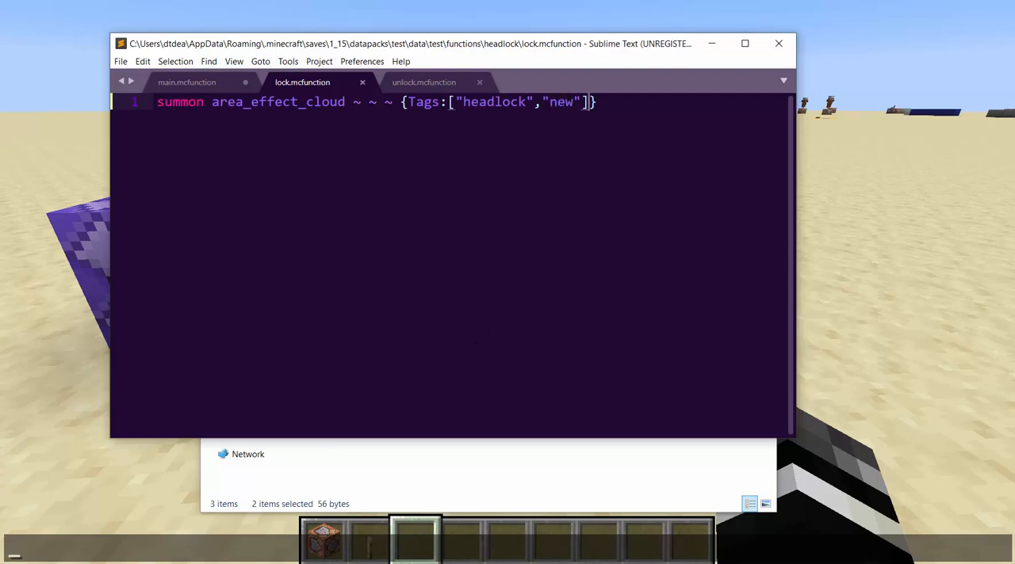
left_click(428, 82)
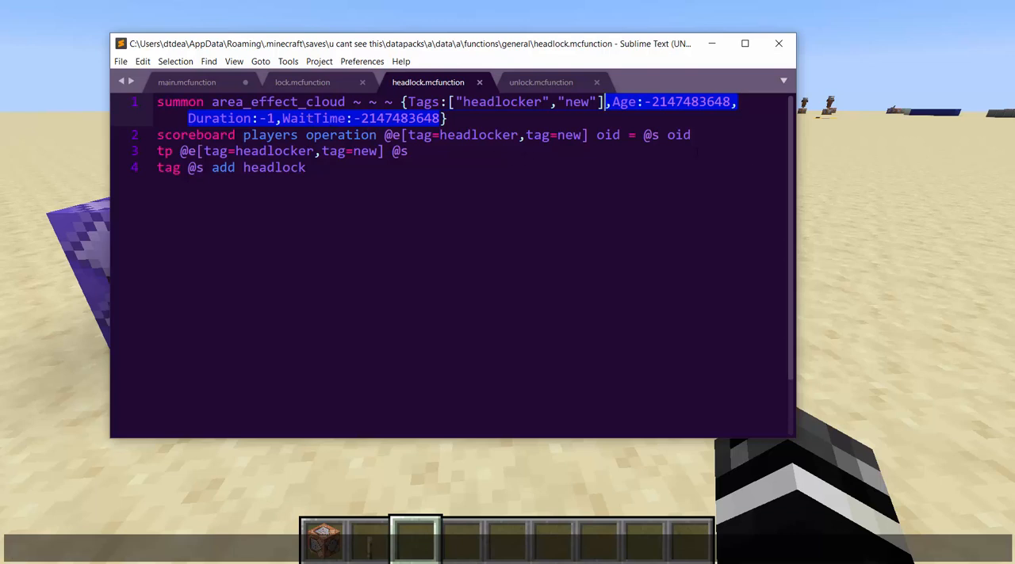
left_click(302, 82)
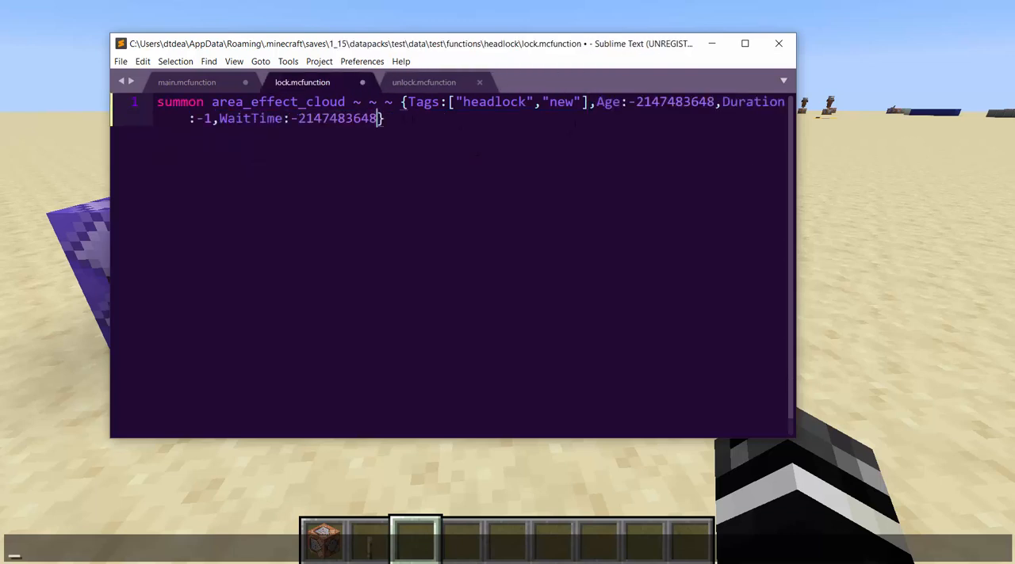
key("ctrl+a")
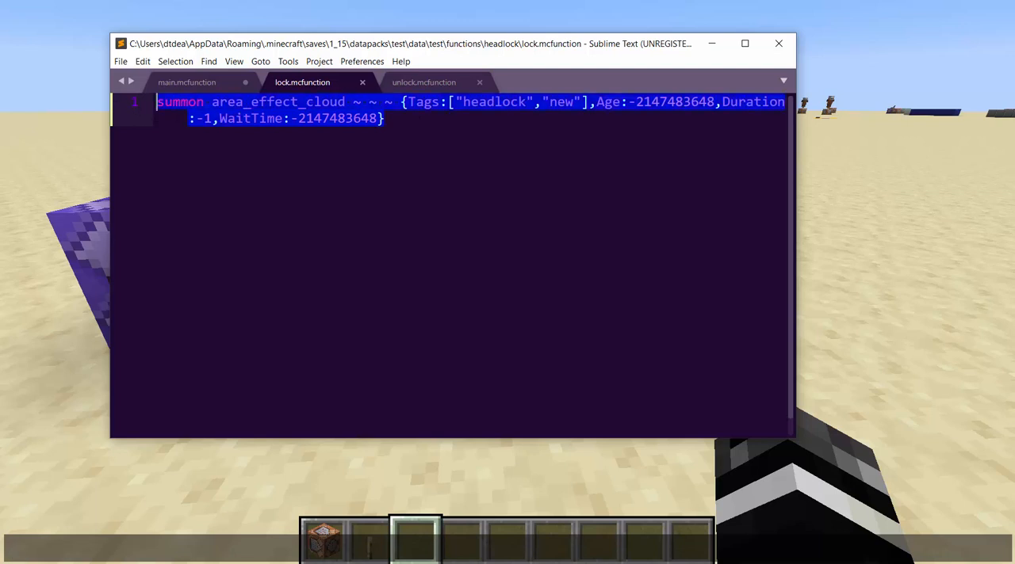
left_click(186, 81)
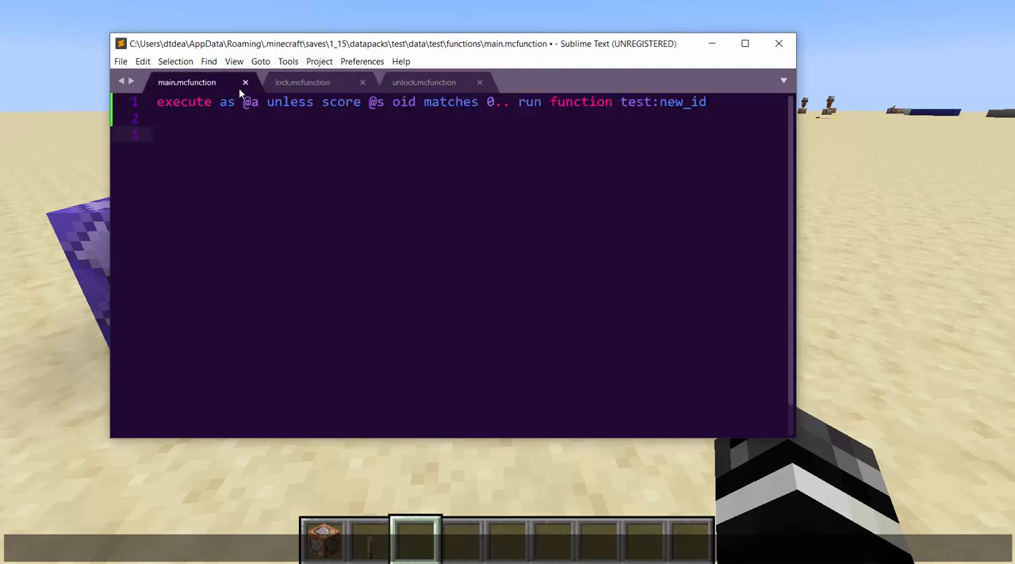
left_click(303, 82)
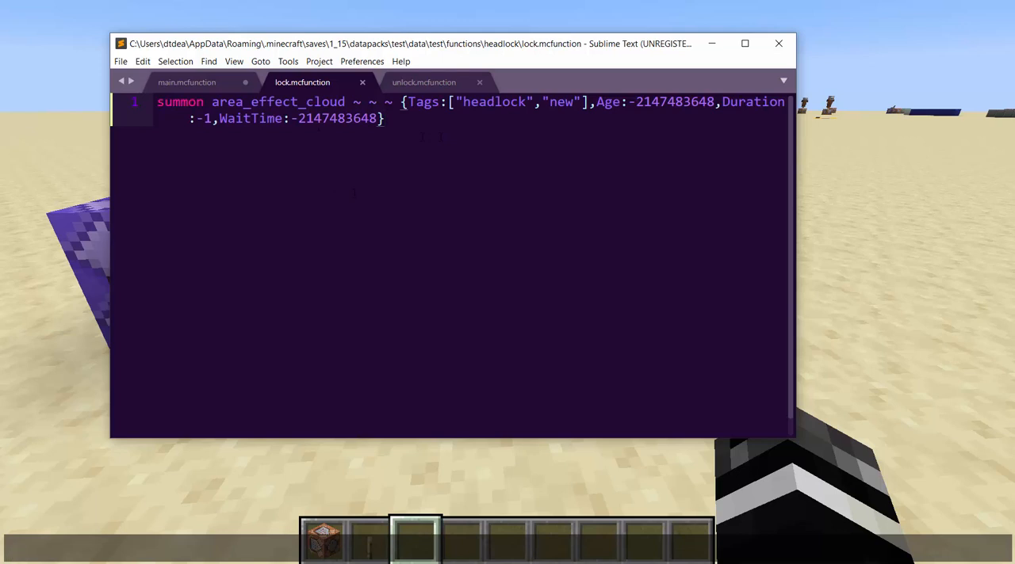
key("Enter")
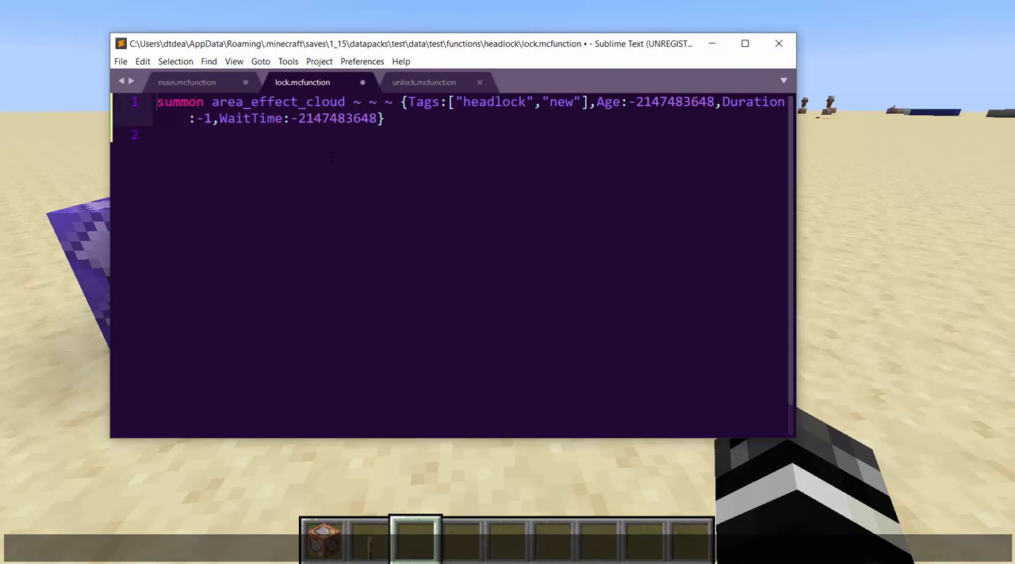
Prefix the lock function's summon command with 'execute at @s run'.
type("execute at @s run")
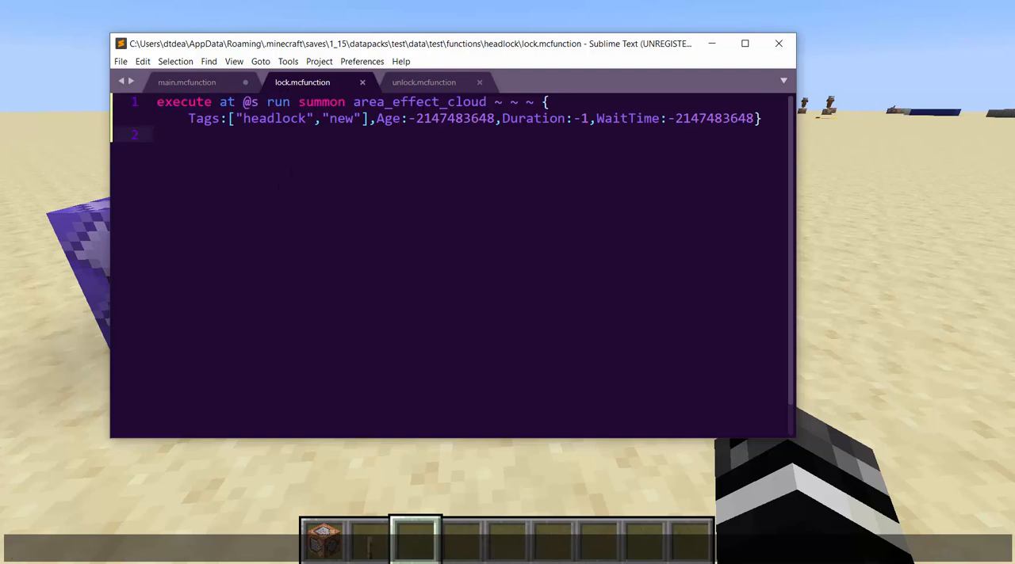
Copy @s oid onto @e[tag=headlock,tag=new] and remove the cloud's new tag.
type("scoreboard players opea")
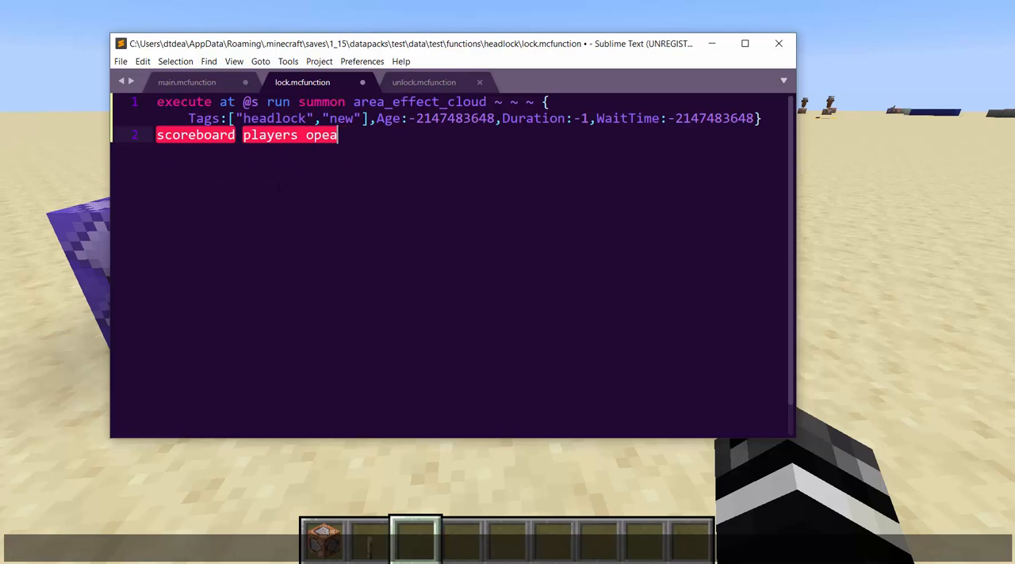
type("ration")
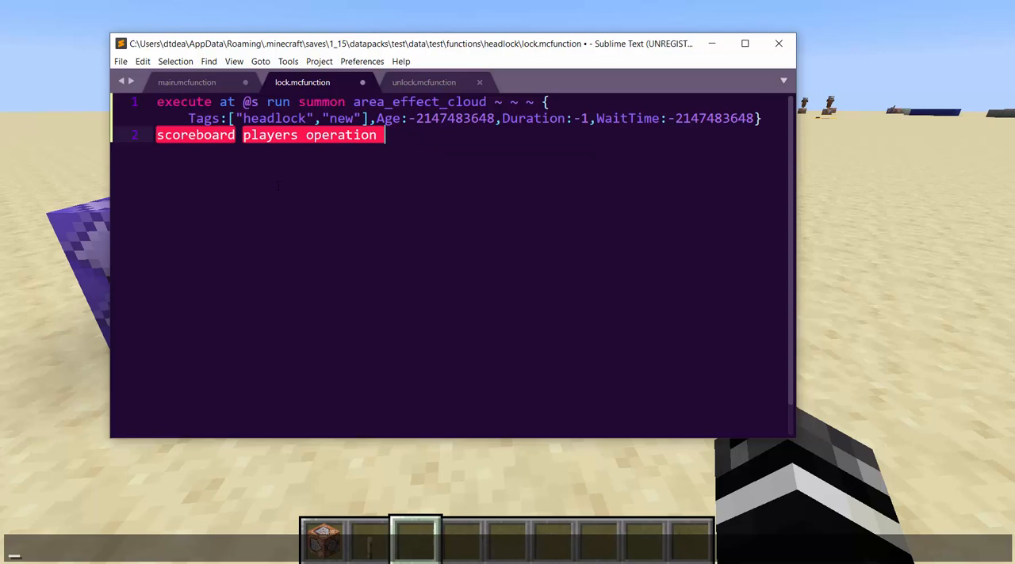
type("@e[tag=headloc")
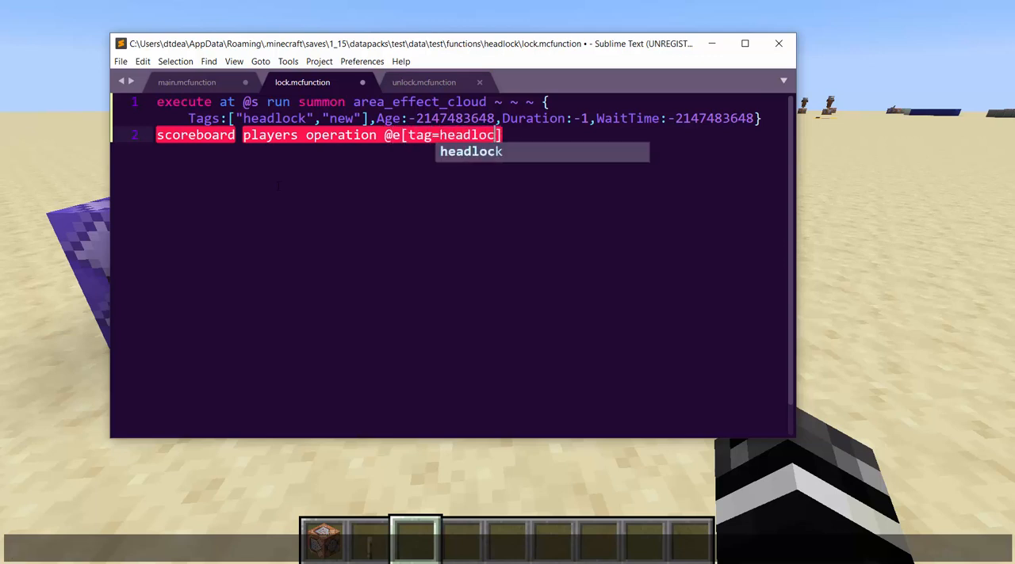
type("k,tag=new] o")
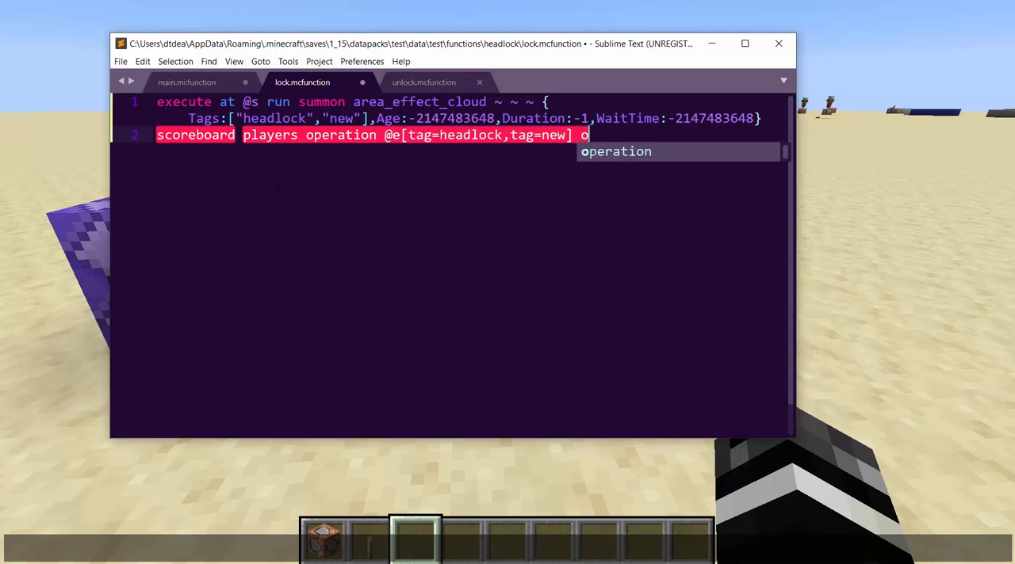
type("id = @s oid")
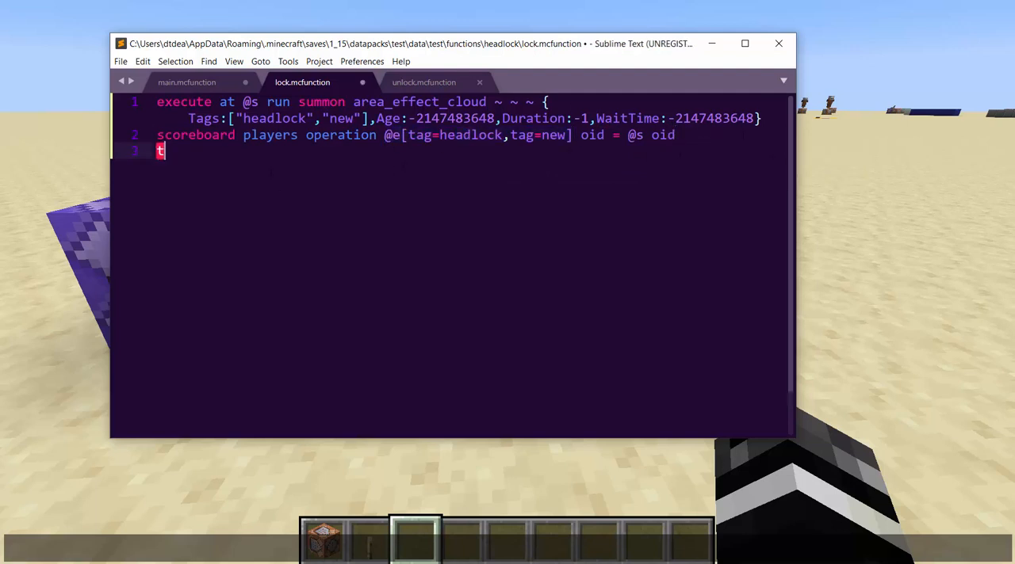
type("ag @e[tag=headlock,tag=new] remove")
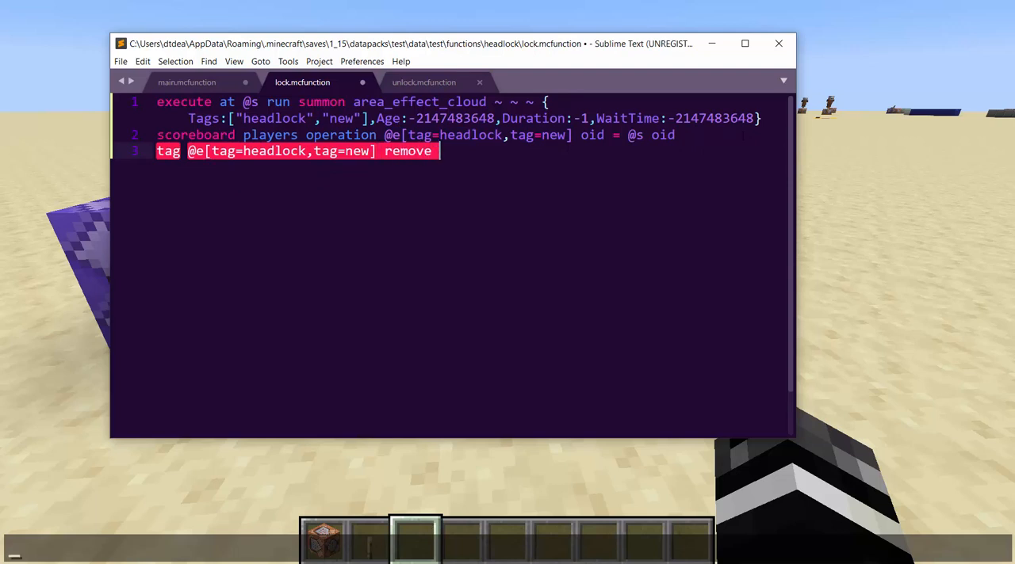
type("new")
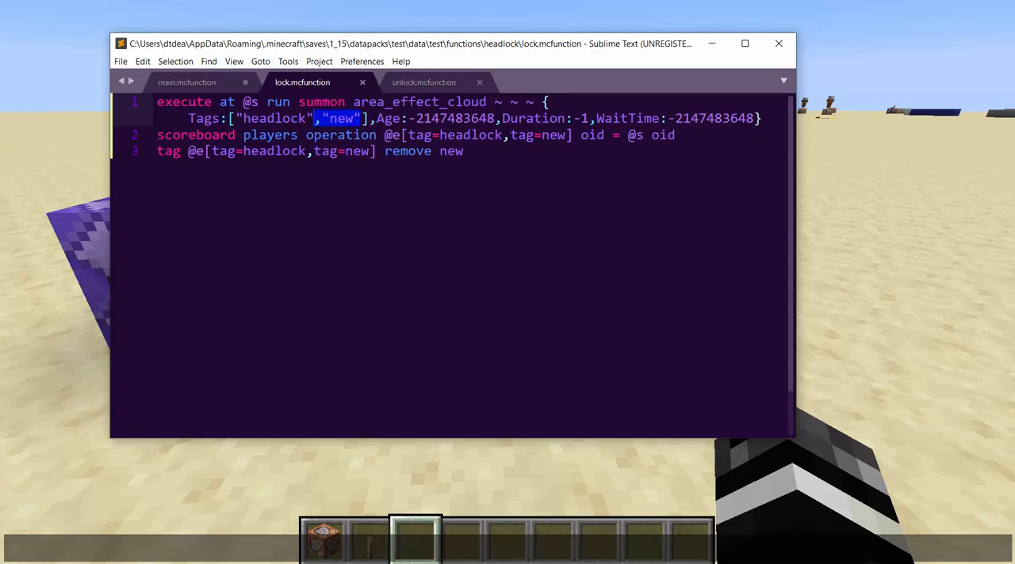
Add 'tag @s add headlock' to the lock function.
left_click(187, 82)
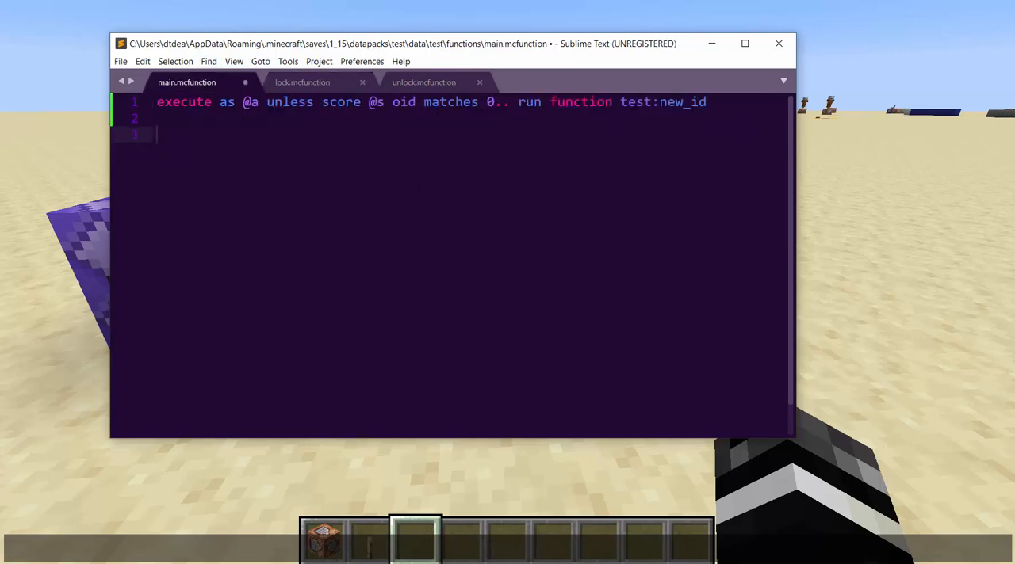
left_click(303, 81)
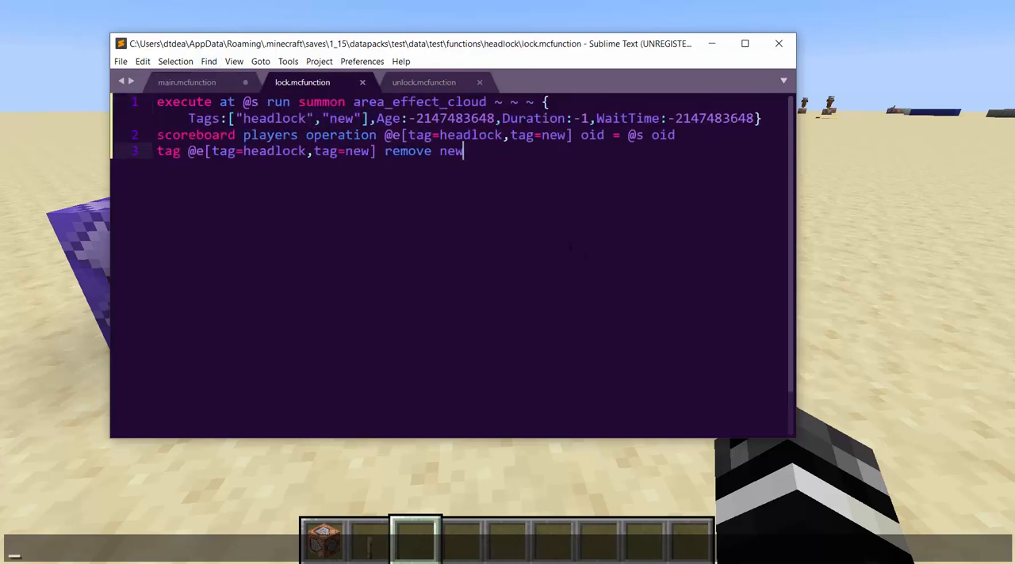
type("tag @s add")
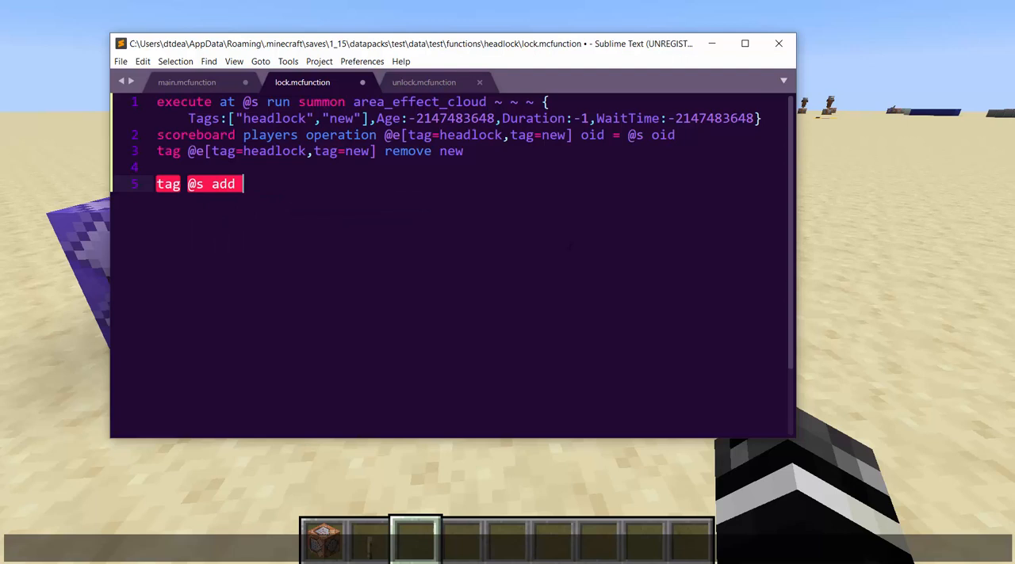
type("headlock")
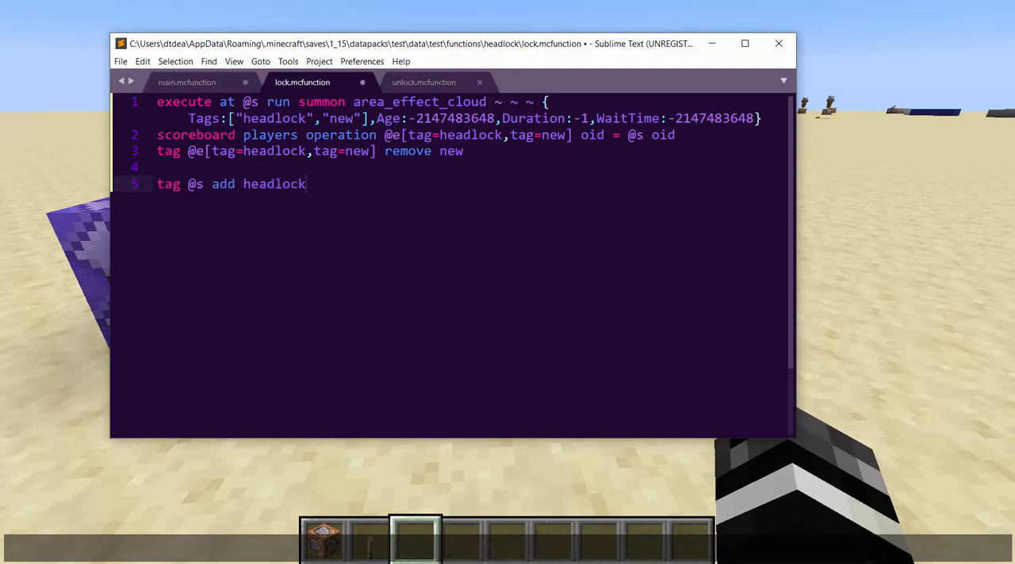
left_click(185, 83)
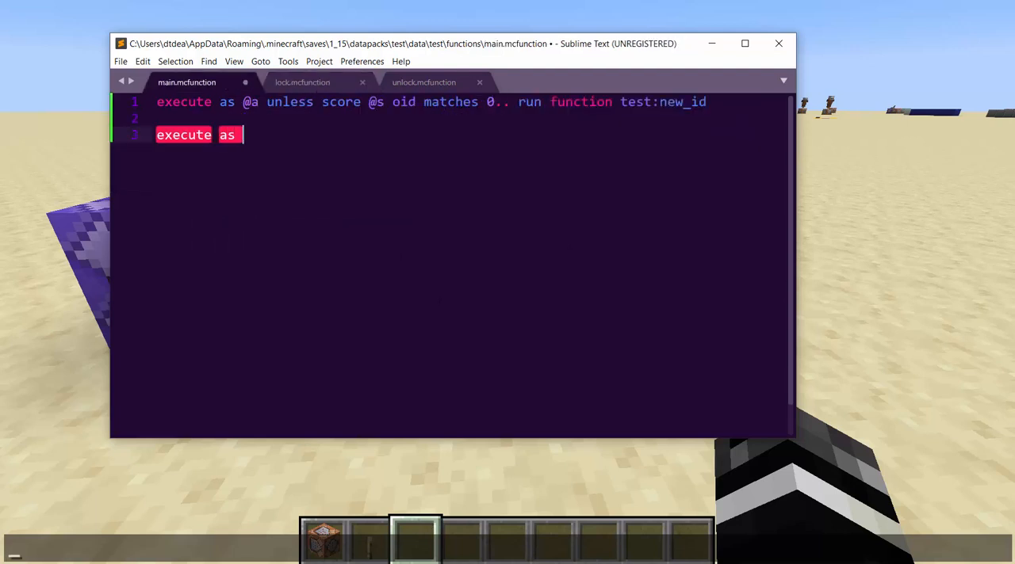
Add a main line teleporting headlocked players to the area_effect_cloud with matching oid.
type("@a[tag=headlo")
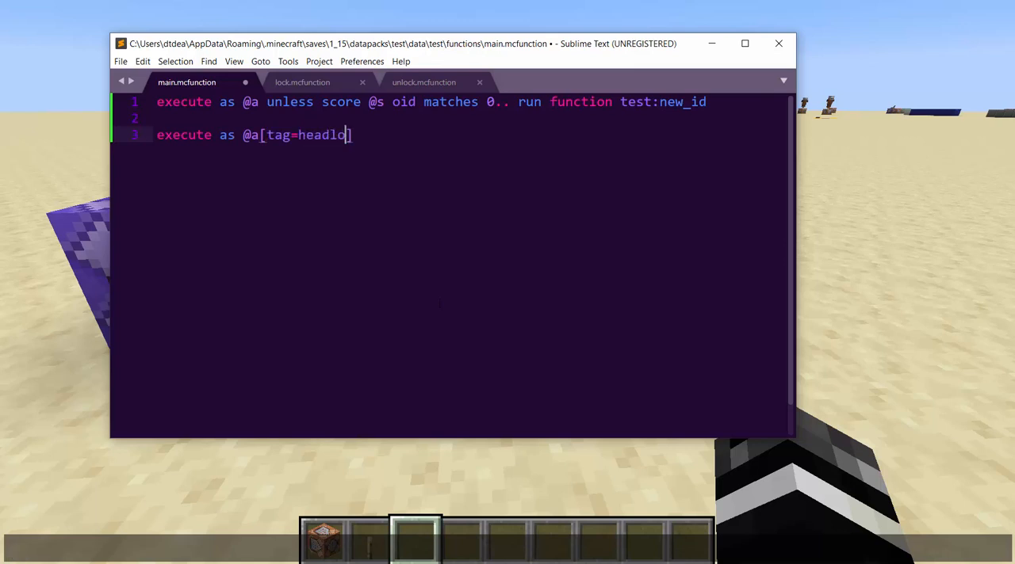
type("ck")
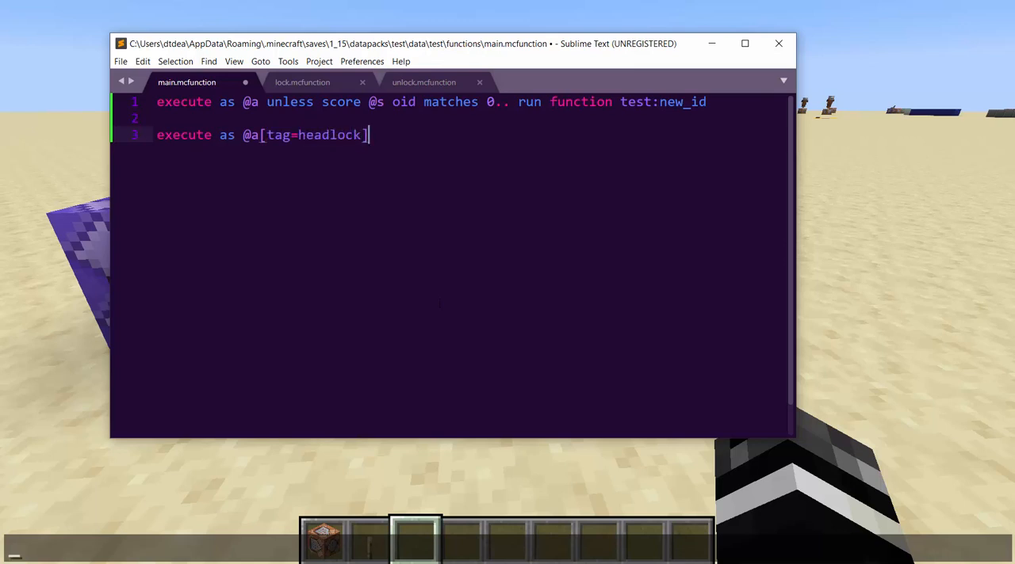
type("as @e")
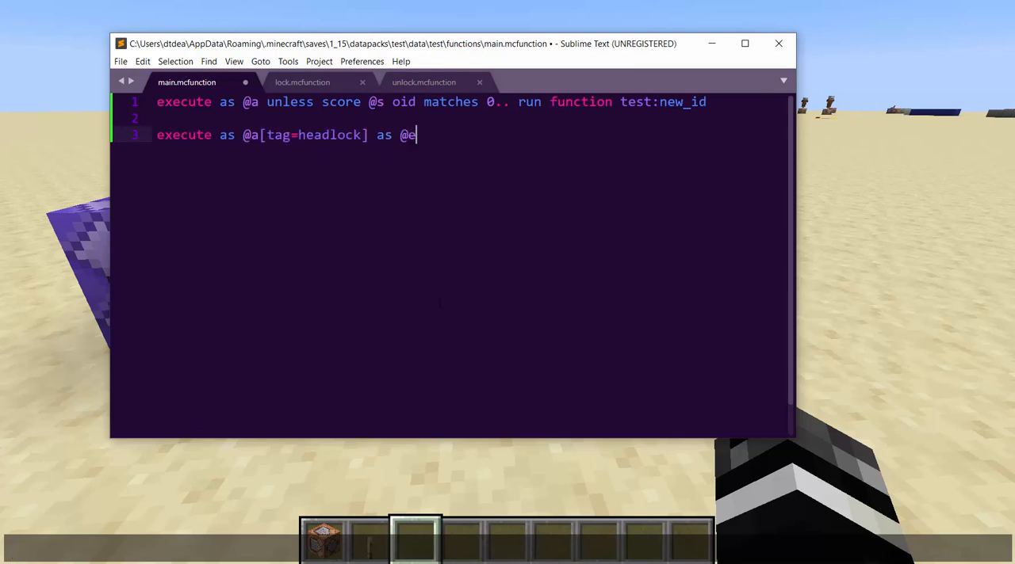
type("[tag=headlock,]")
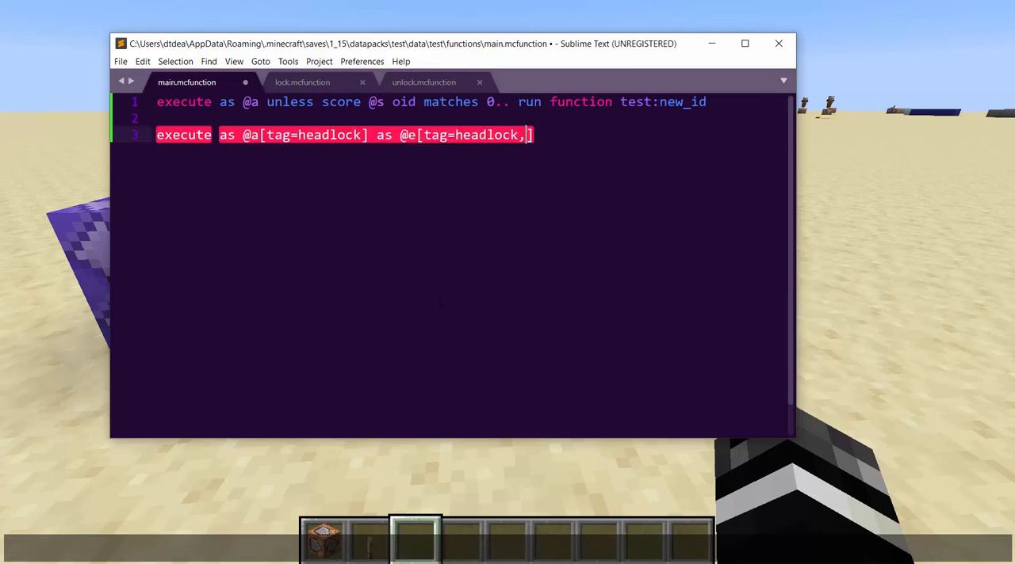
type("type=area_effe")
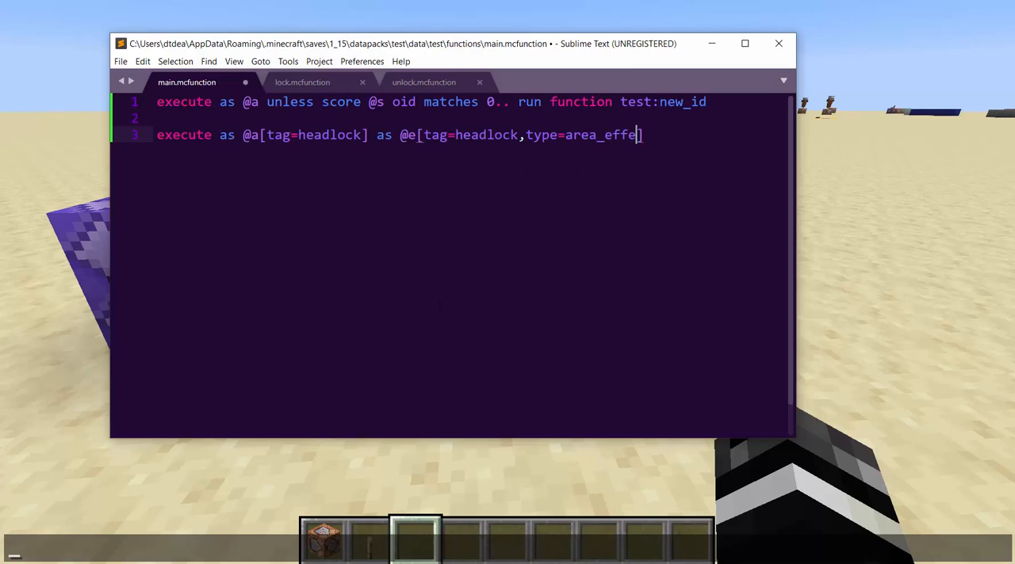
type("ct_cloud]")
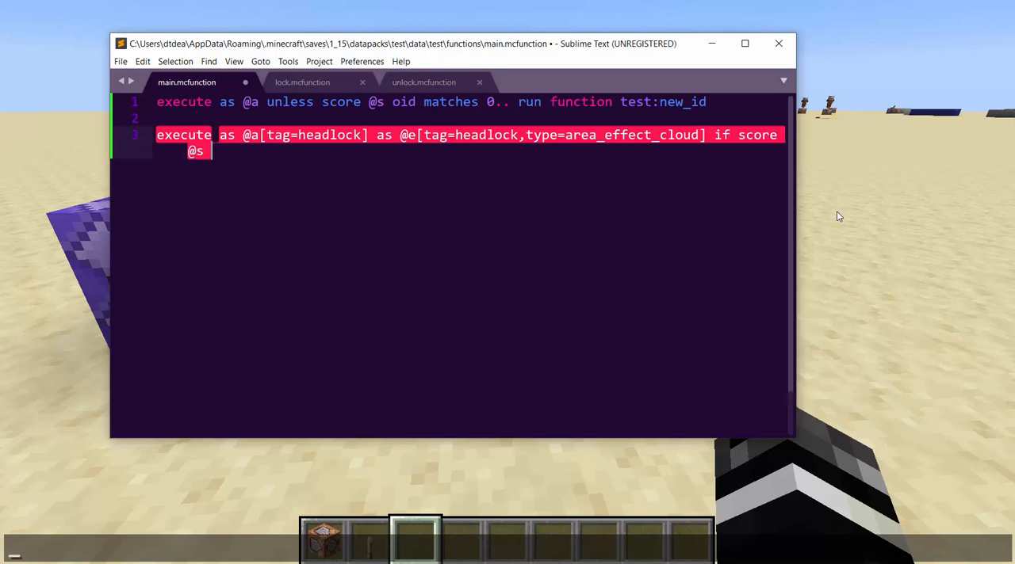
type("oid = @p")
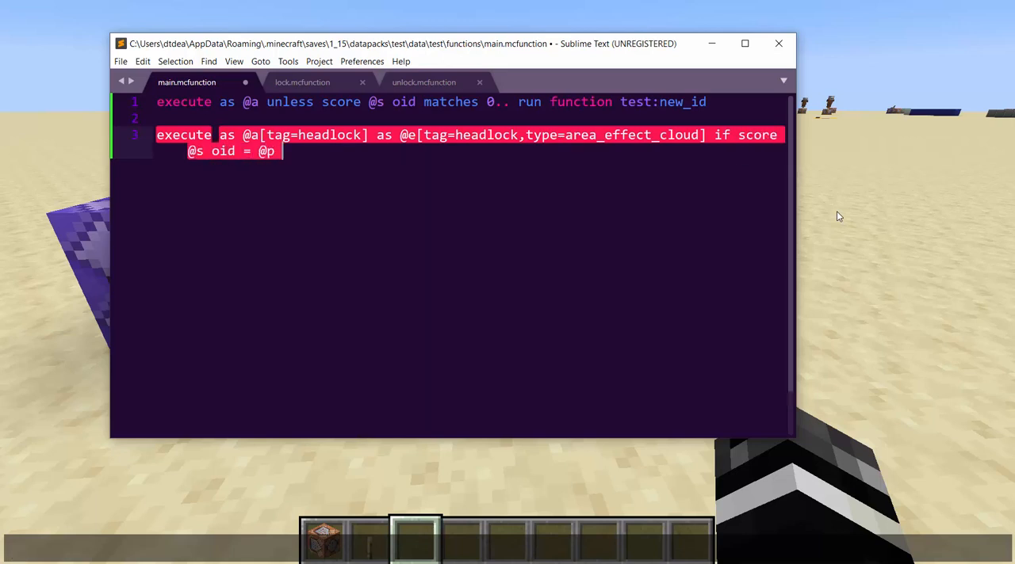
type("oid run tp @p @s")
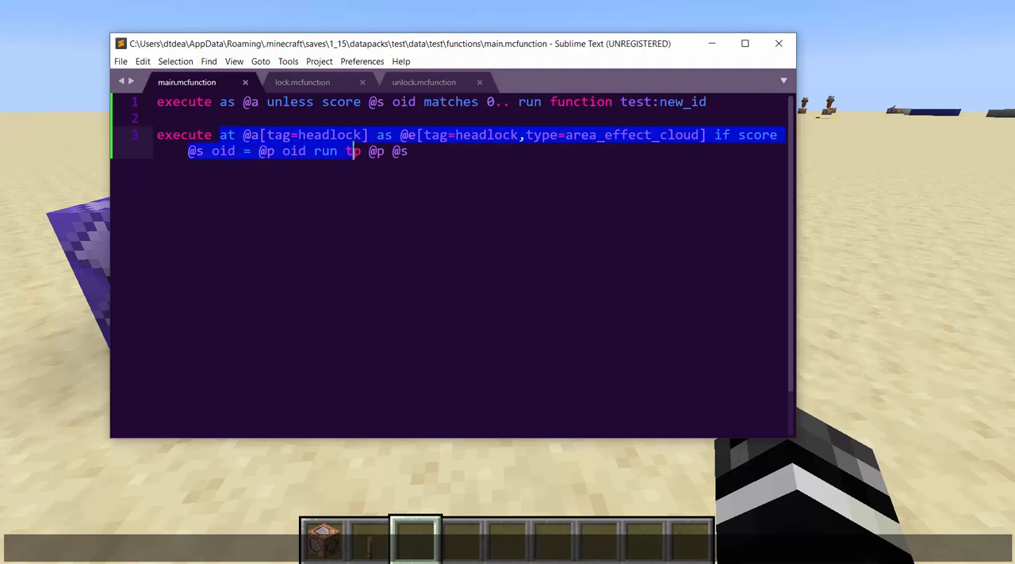
left_click(292, 151)
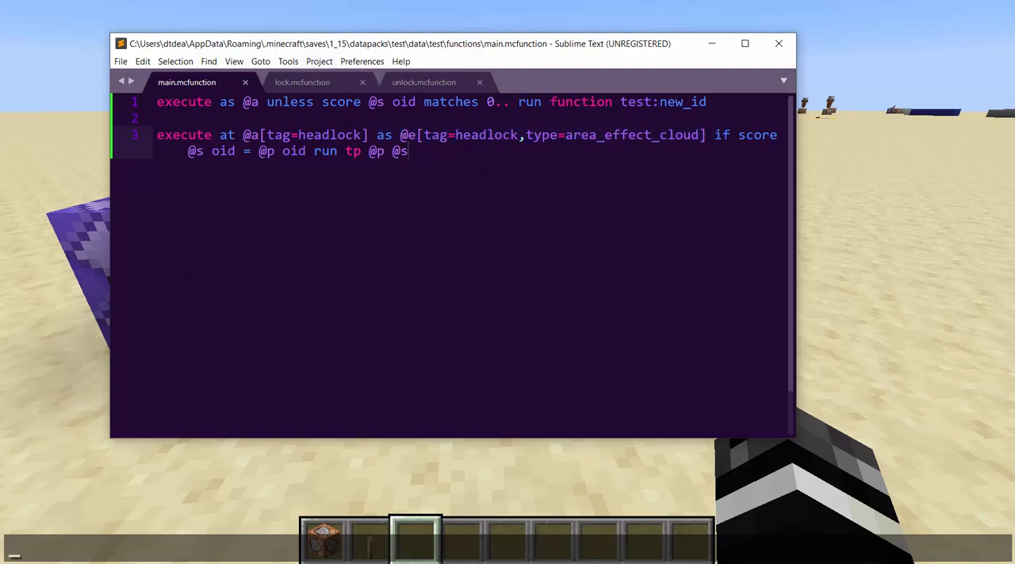
left_click(302, 82)
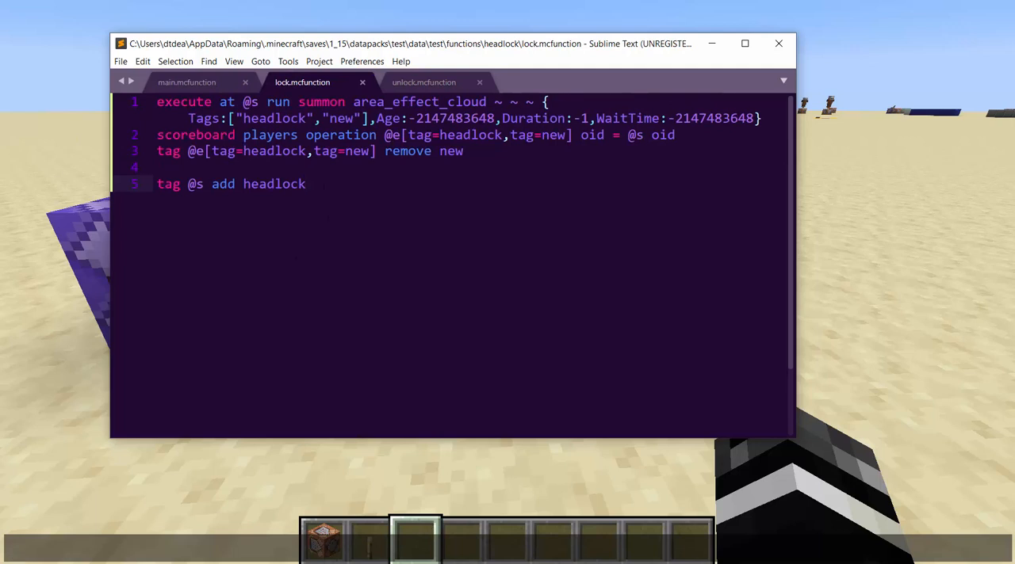
In unlock.mcfunction, add 'tag @s remove headlock'.
left_click(423, 82)
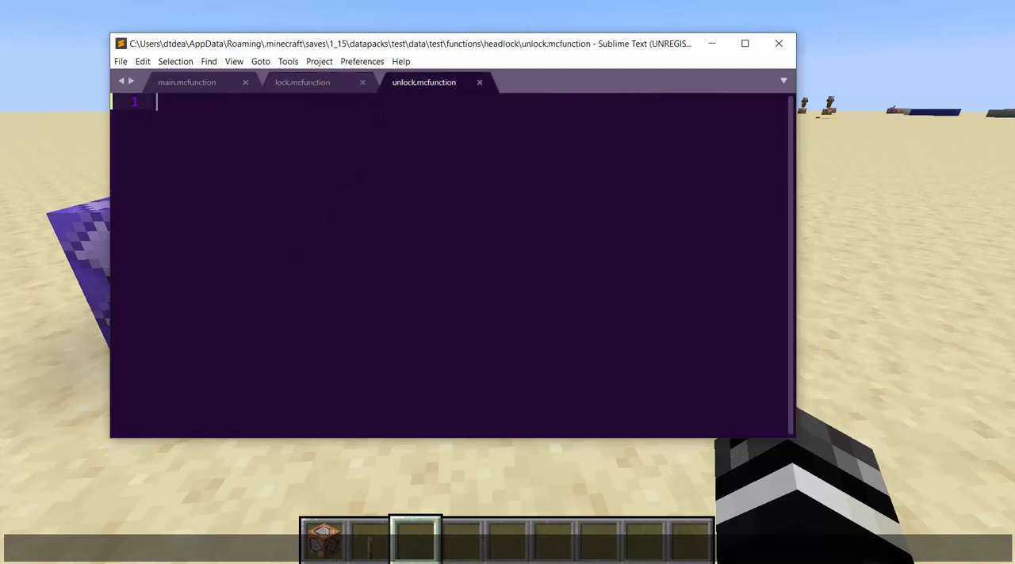
type("tag @")
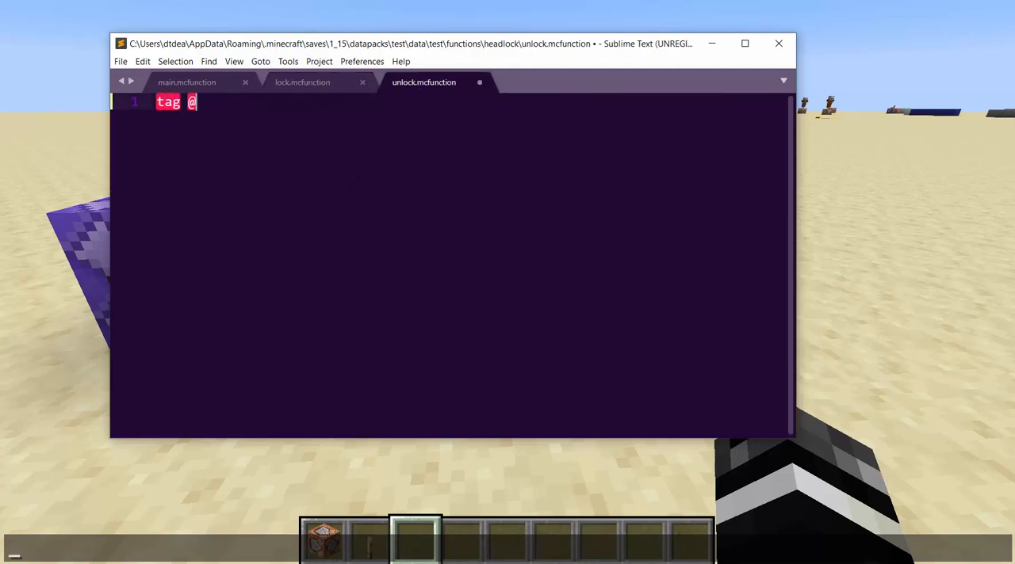
type("s removew h")
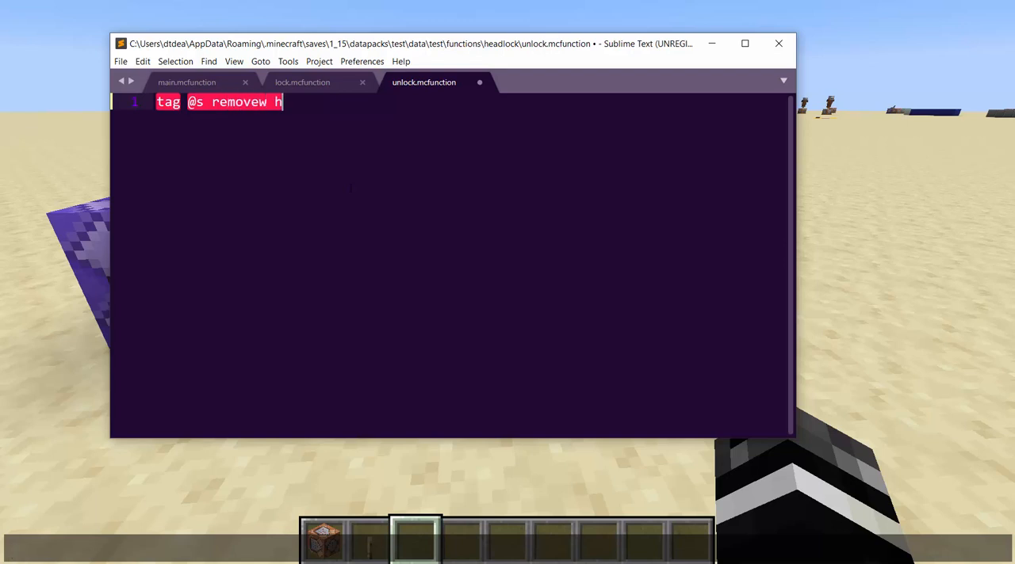
type("eadlock")
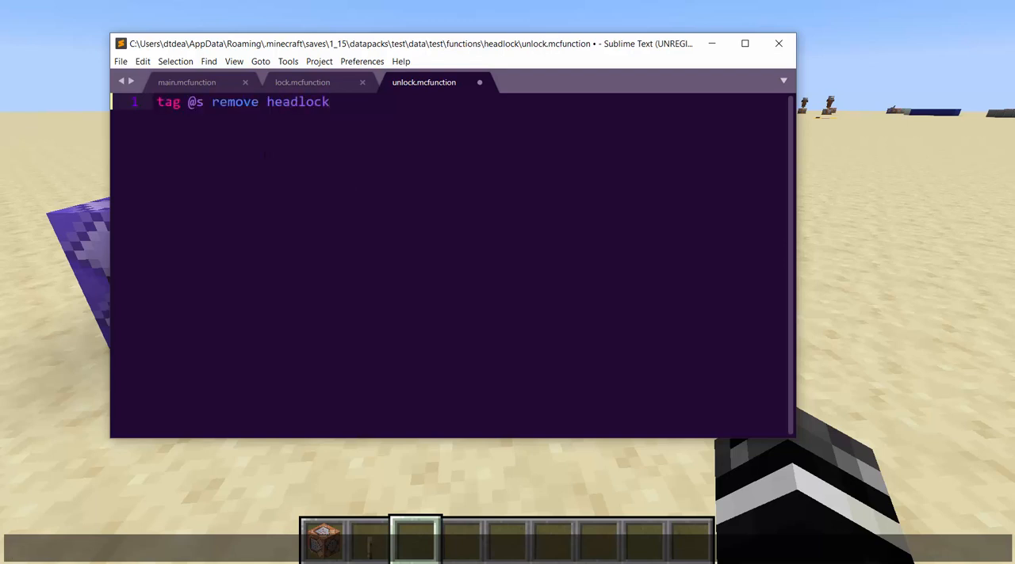
Add main's execute line to unlock with 'kill @s' in place of 'tp @p @s', and save.
left_click(188, 83)
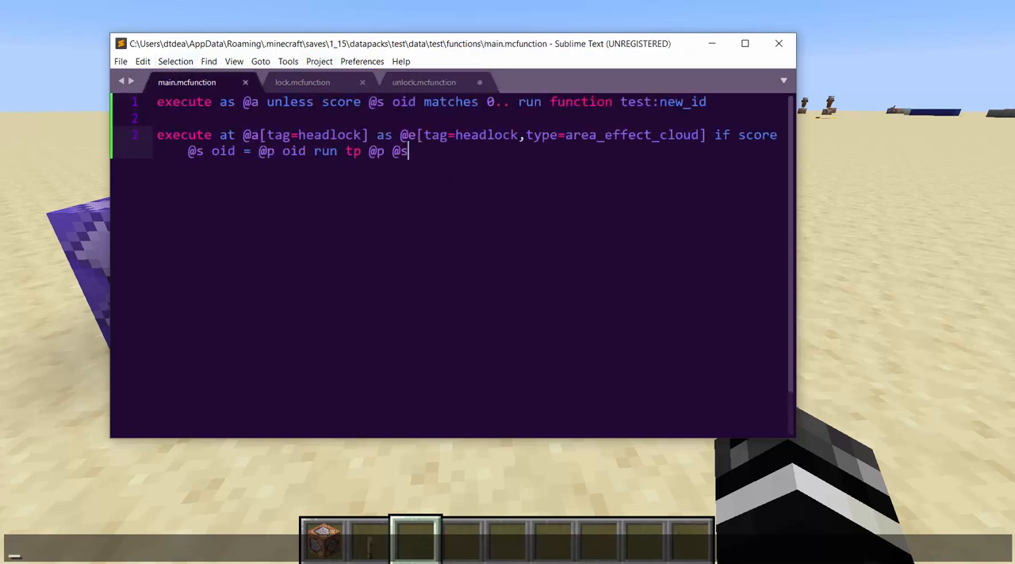
left_click(423, 82)
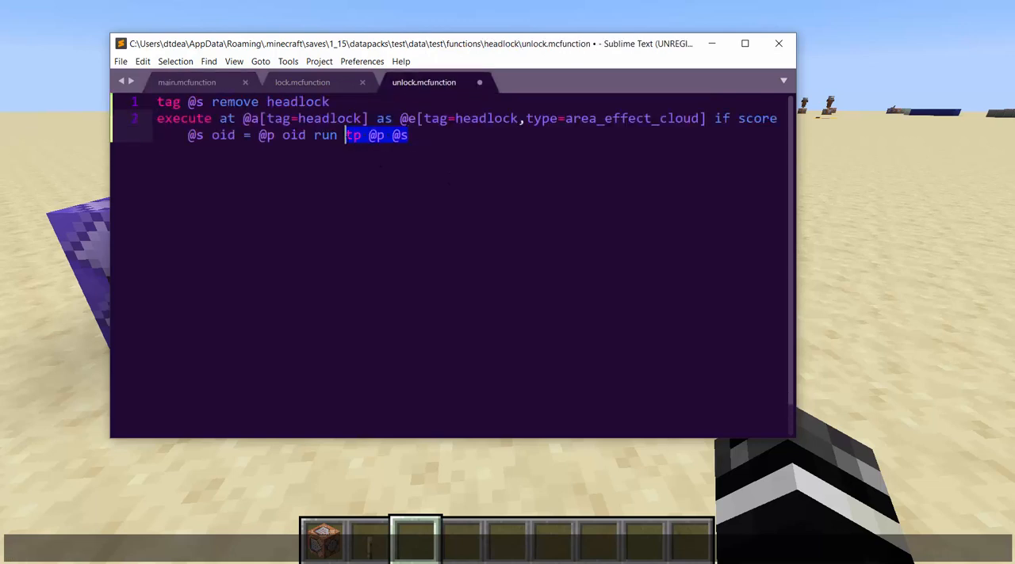
type("kill @s")
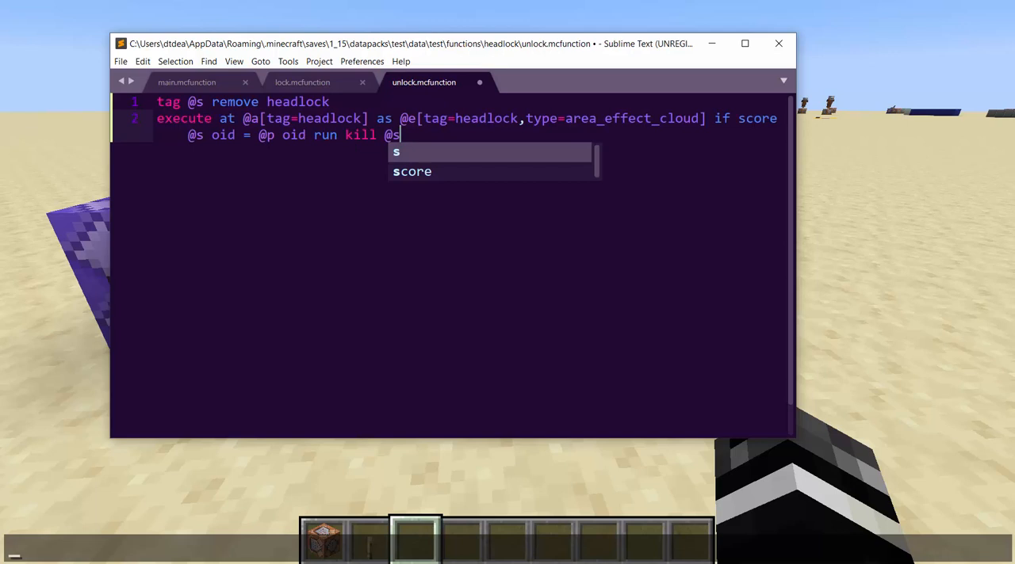
key("Escape")
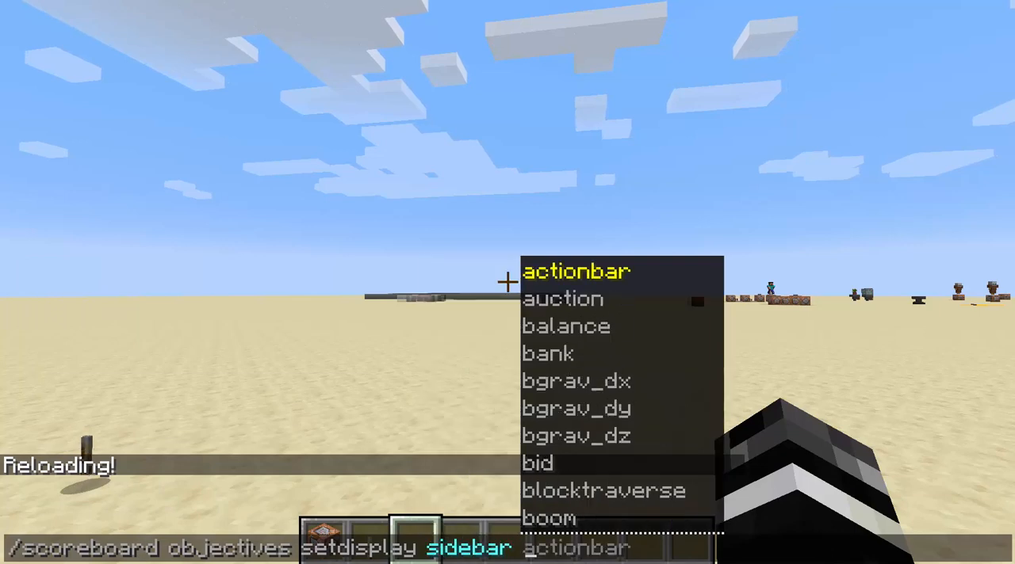
Display the oid objective in the sidebar and run /function test:headlock/lock in chat.
key("enter")
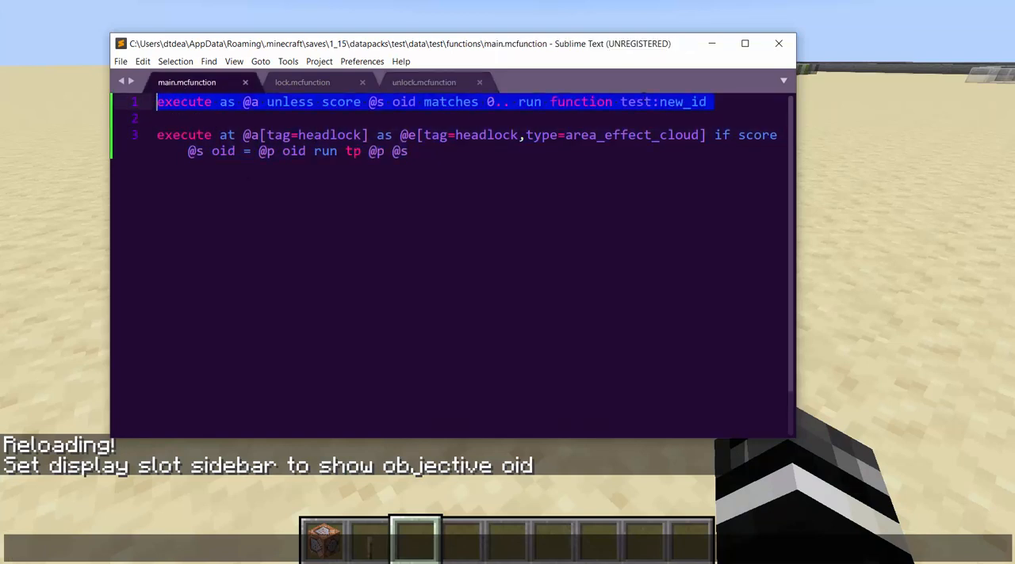
type("headlock")
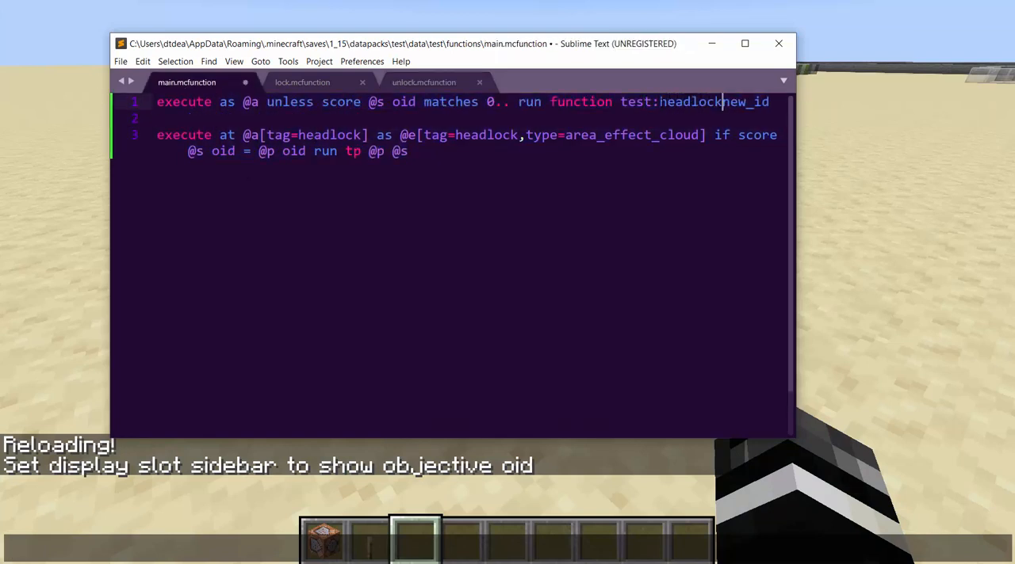
type("/")
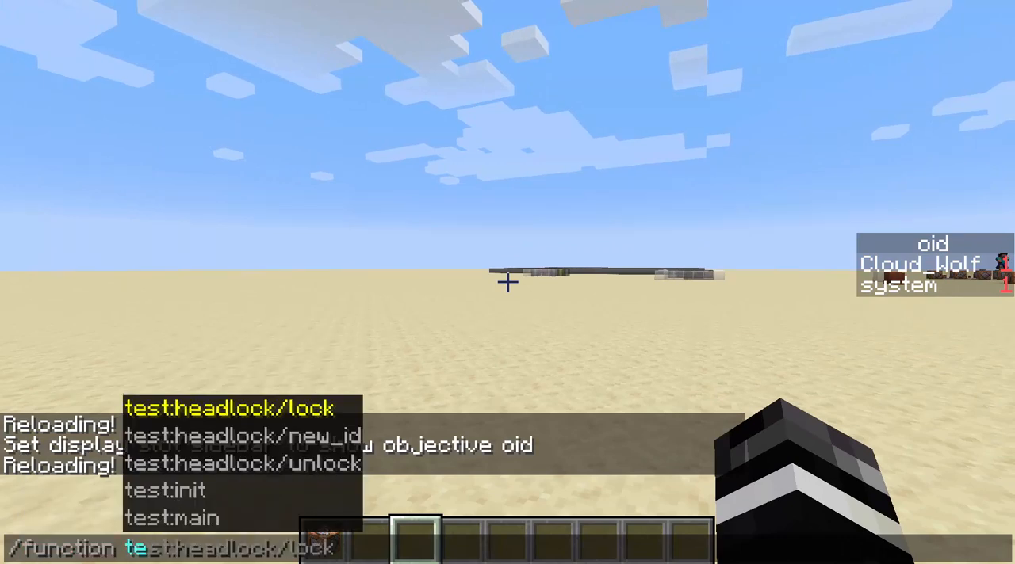
key("Enter")
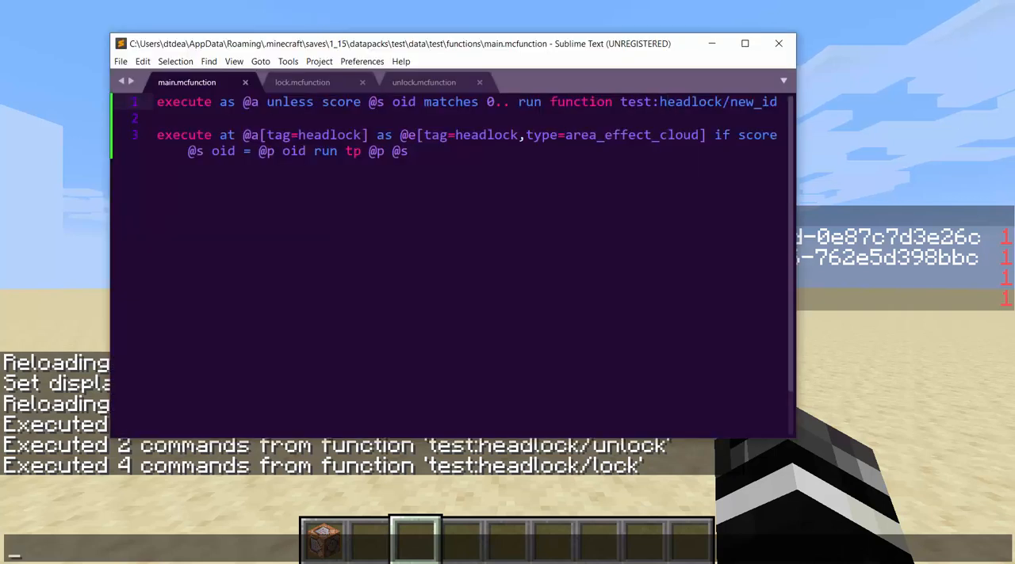
Add 'tp @e[tag=headlock,tag=new] @s' as line 2 of lock, then run test:headlock/unlock.
left_click(302, 82)
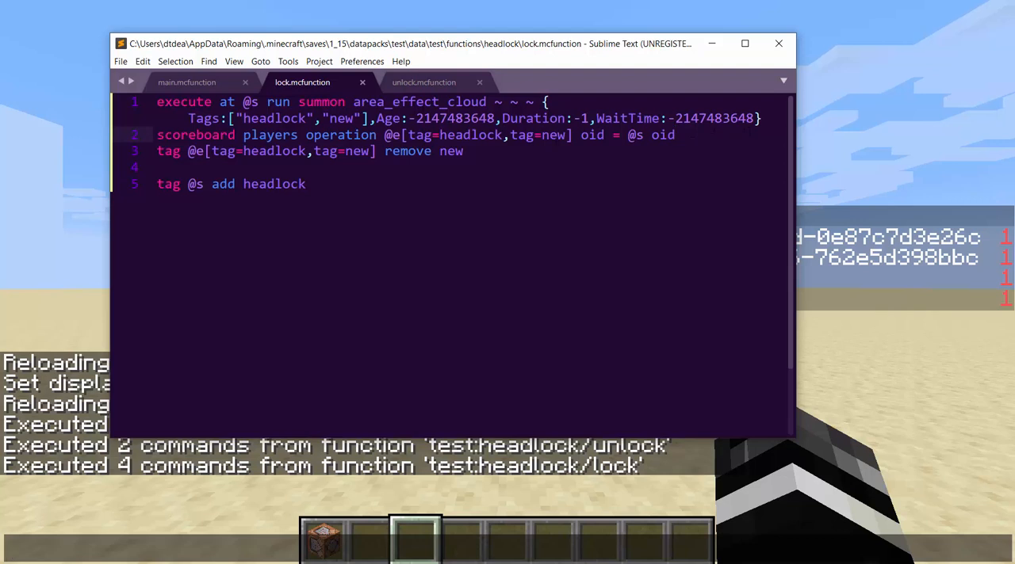
left_click_drag(385, 135, 572, 135)
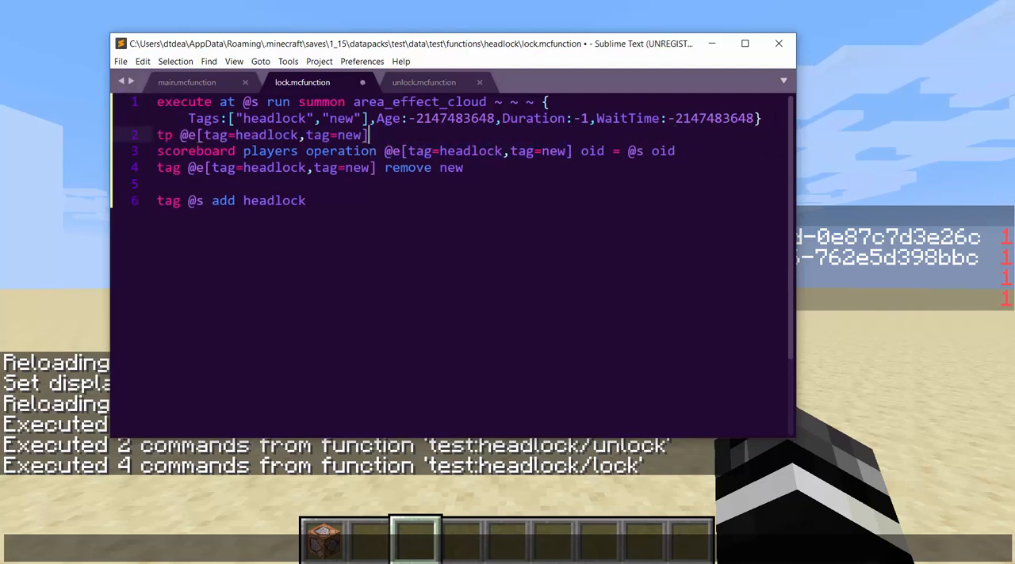
type("@s")
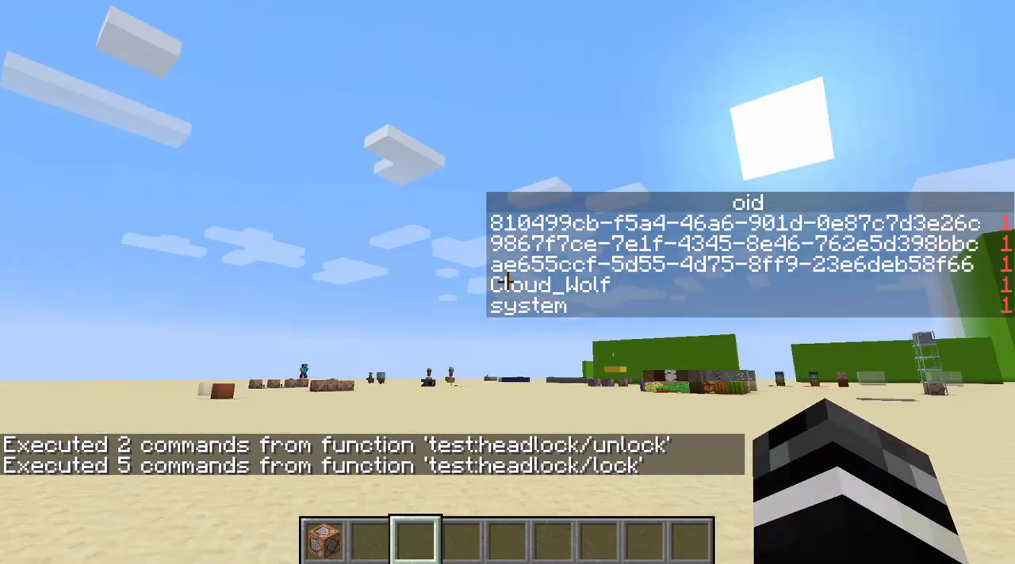
type("/function test:headlock/unlock")
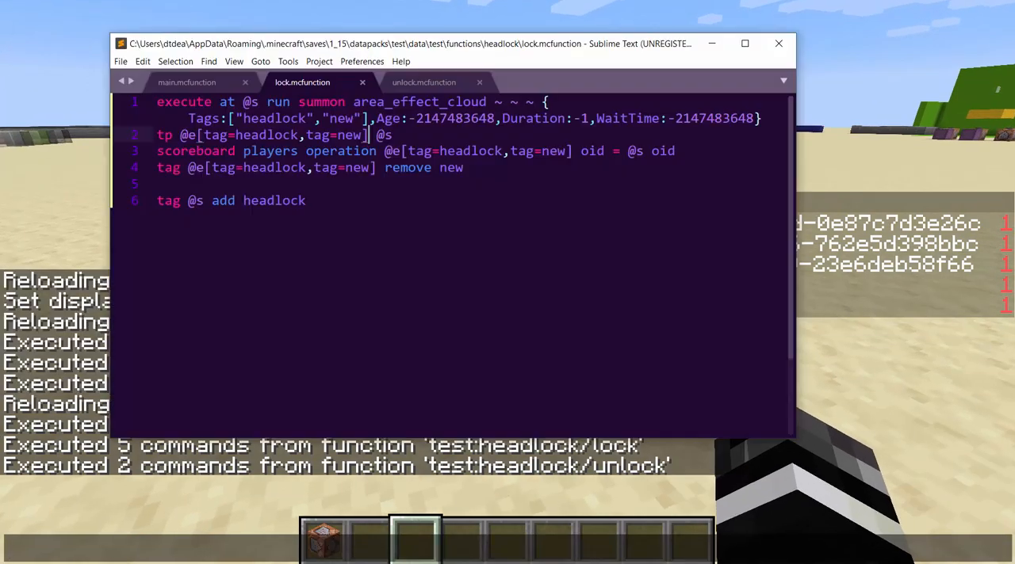
left_click(423, 81)
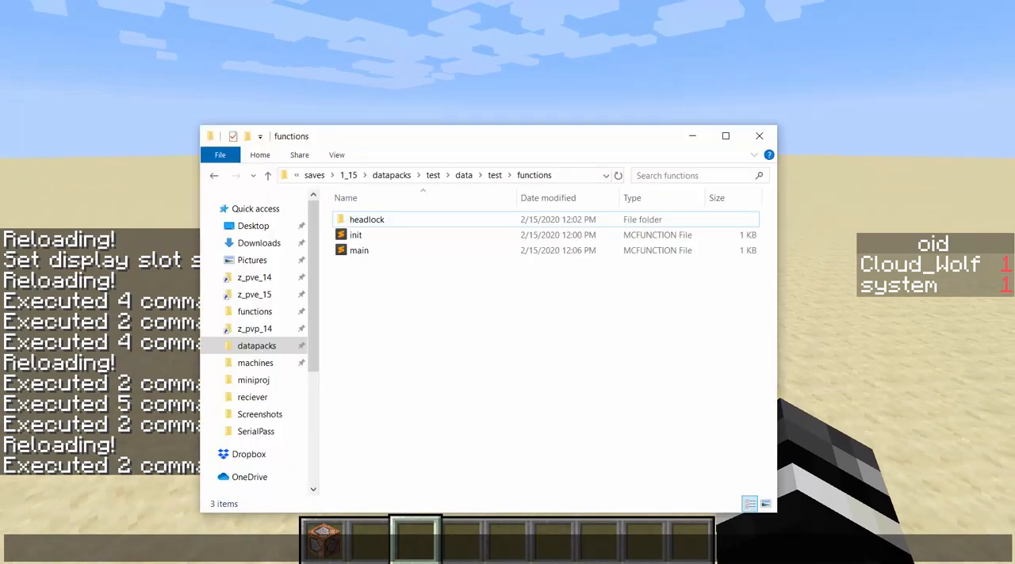
Open main.mcfunction from the functions folder, glance at the lock tab, and return to main.
double_click(358, 250)
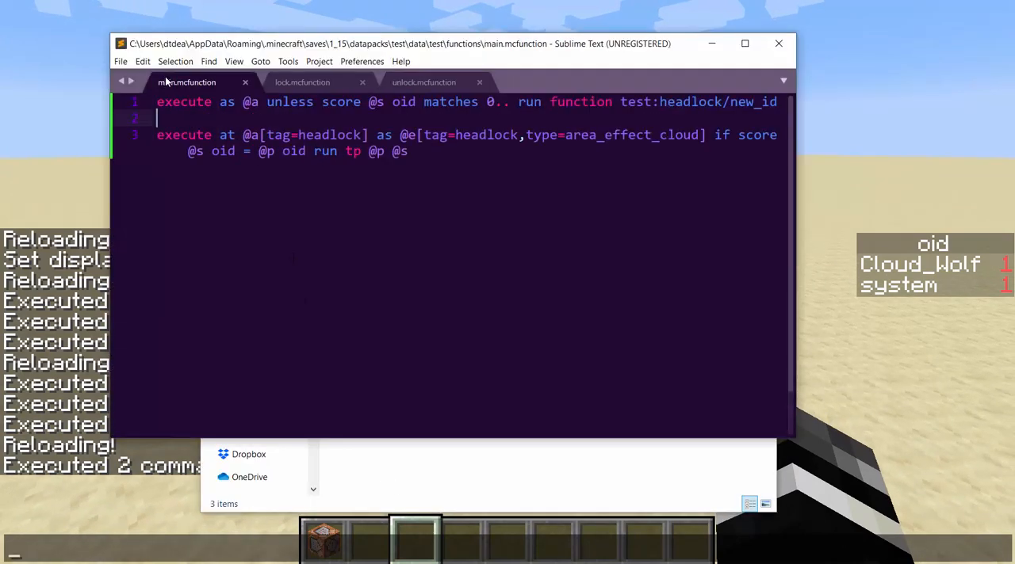
left_click(303, 81)
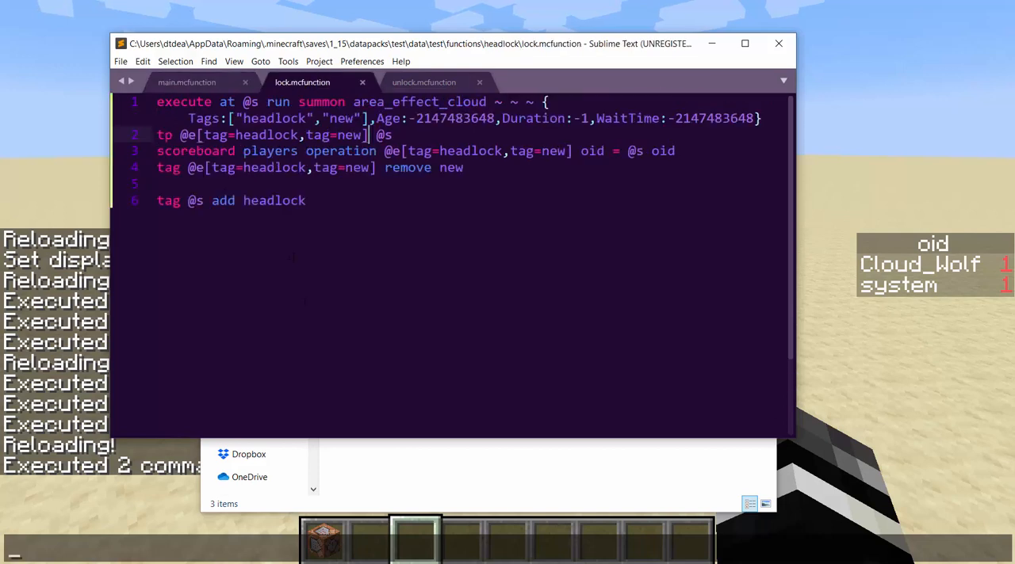
left_click(424, 82)
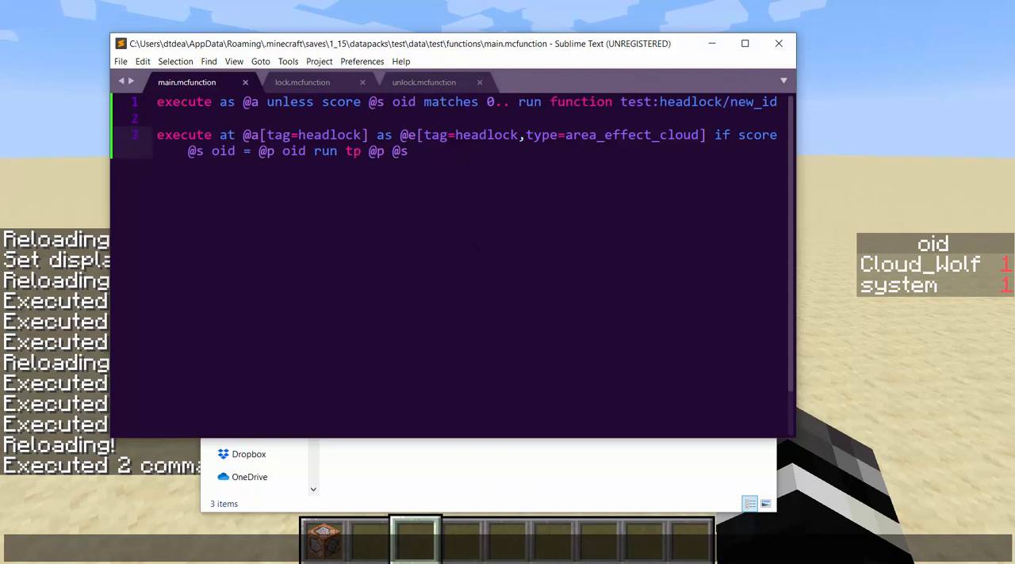
Insert 'function test:headlock/unlock' as the first line of lock.mcfunction and save.
left_click(424, 82)
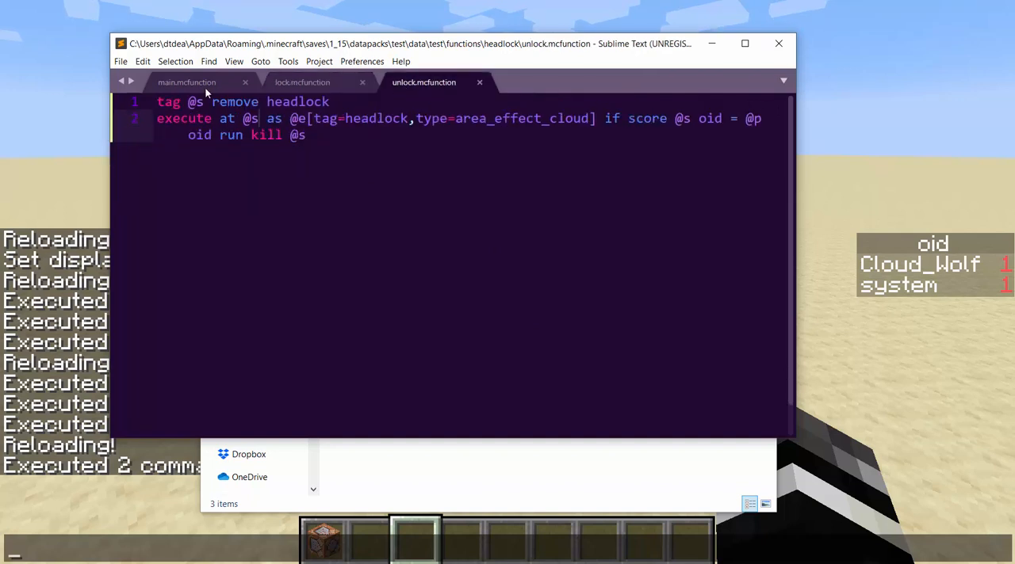
left_click(303, 81)
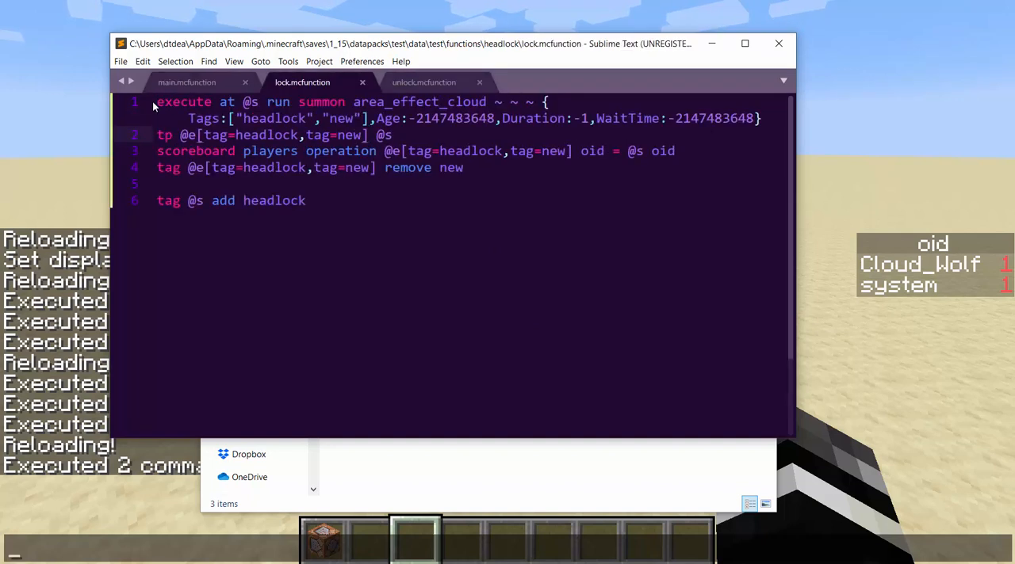
type("function tes")
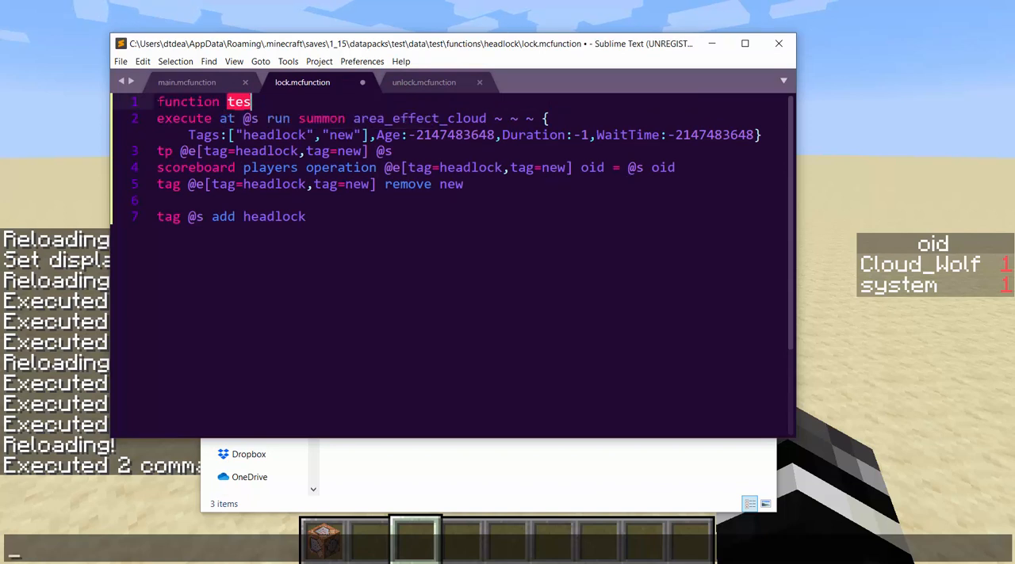
type("t:headlock/")
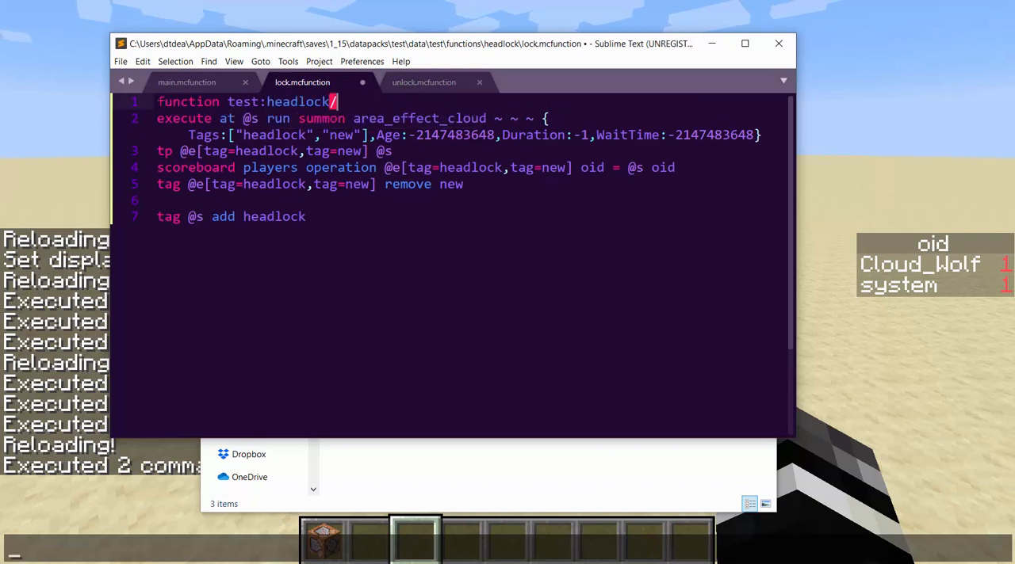
type("unlock")
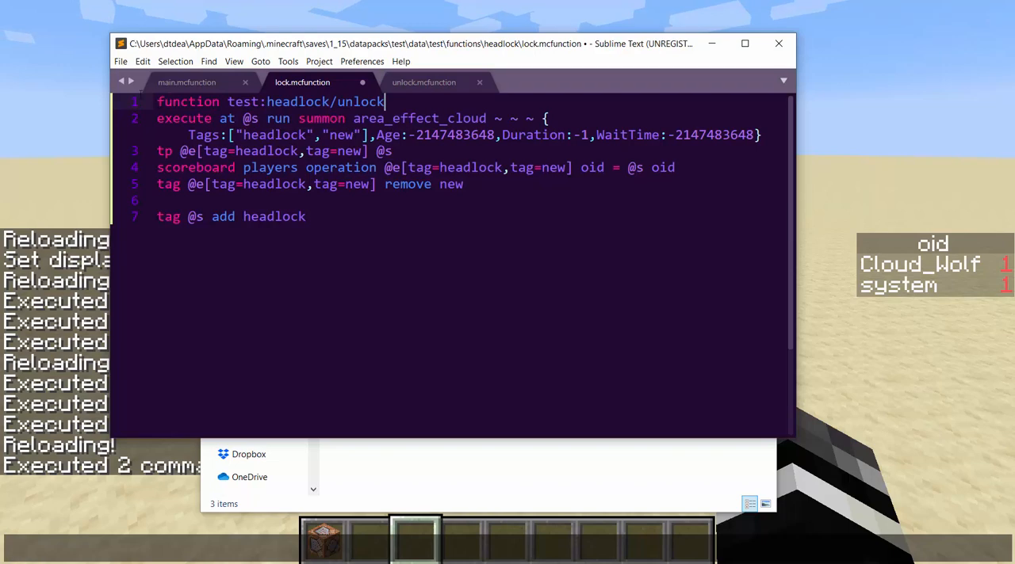
key("alt+tab")
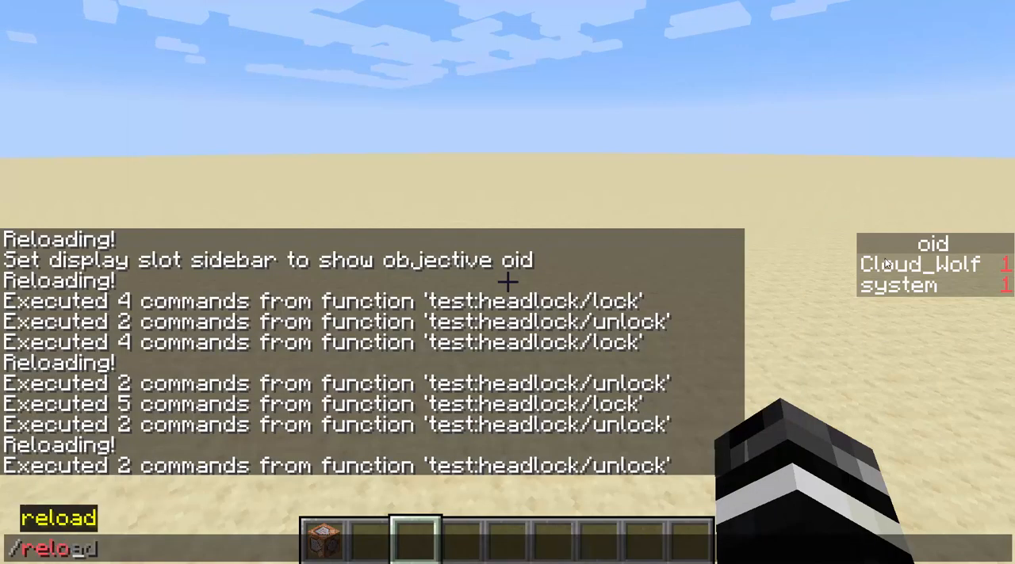
Run /reload, then give yourself blindness for 10 seconds at level 10 with particles hidden.
key("enter")
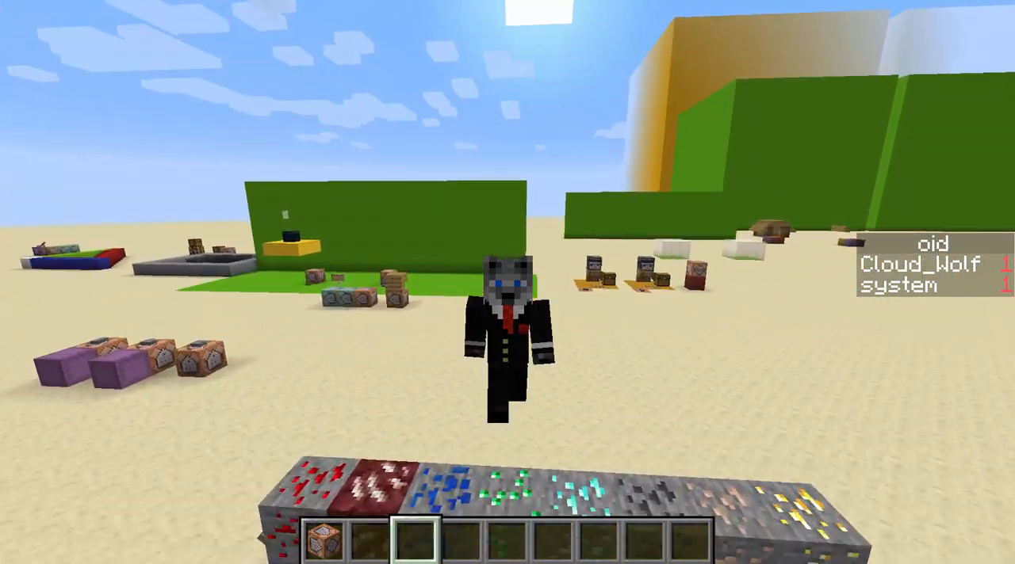
type("/effect give @a")
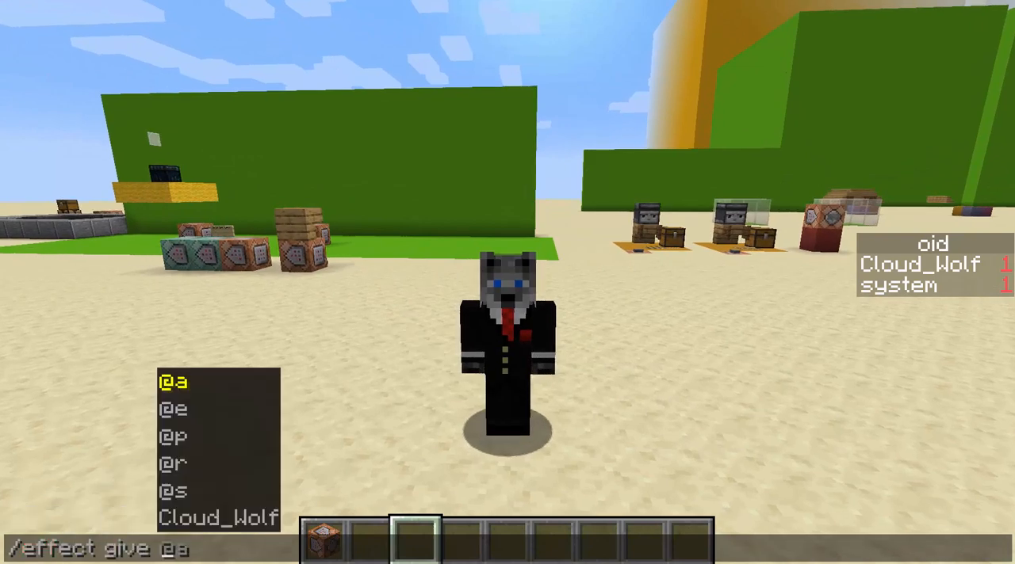
type("@s bl")
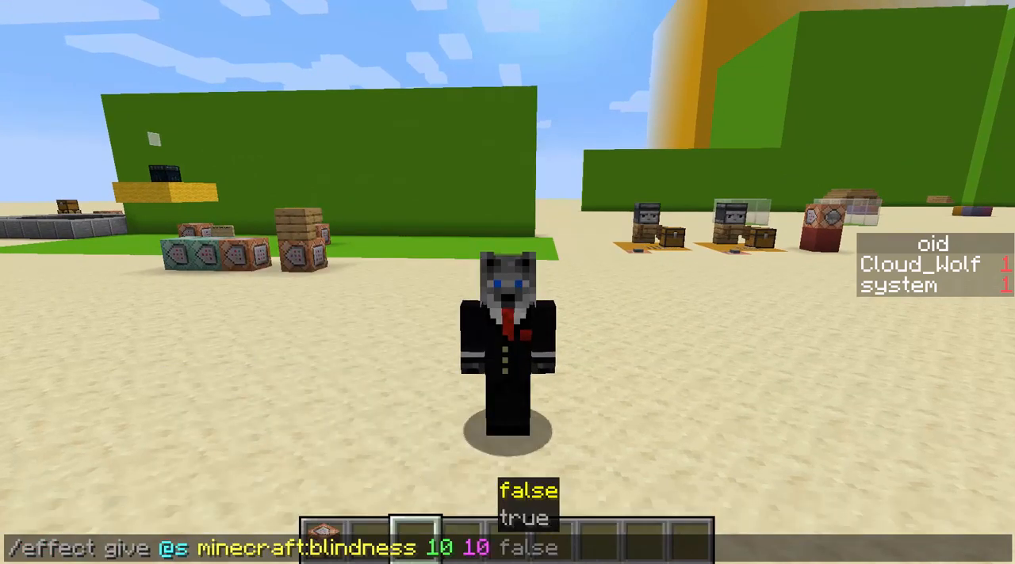
key("Return")
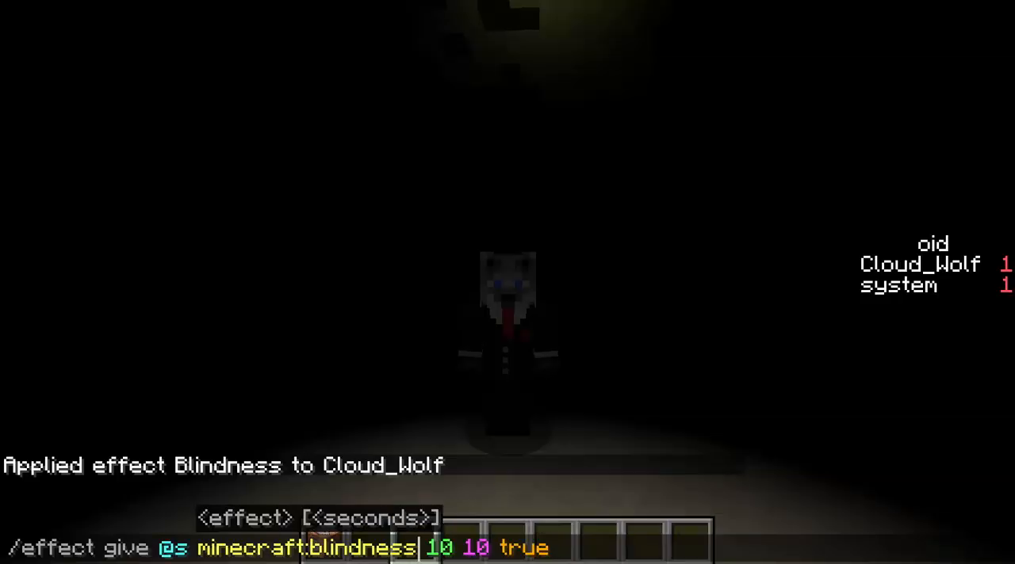